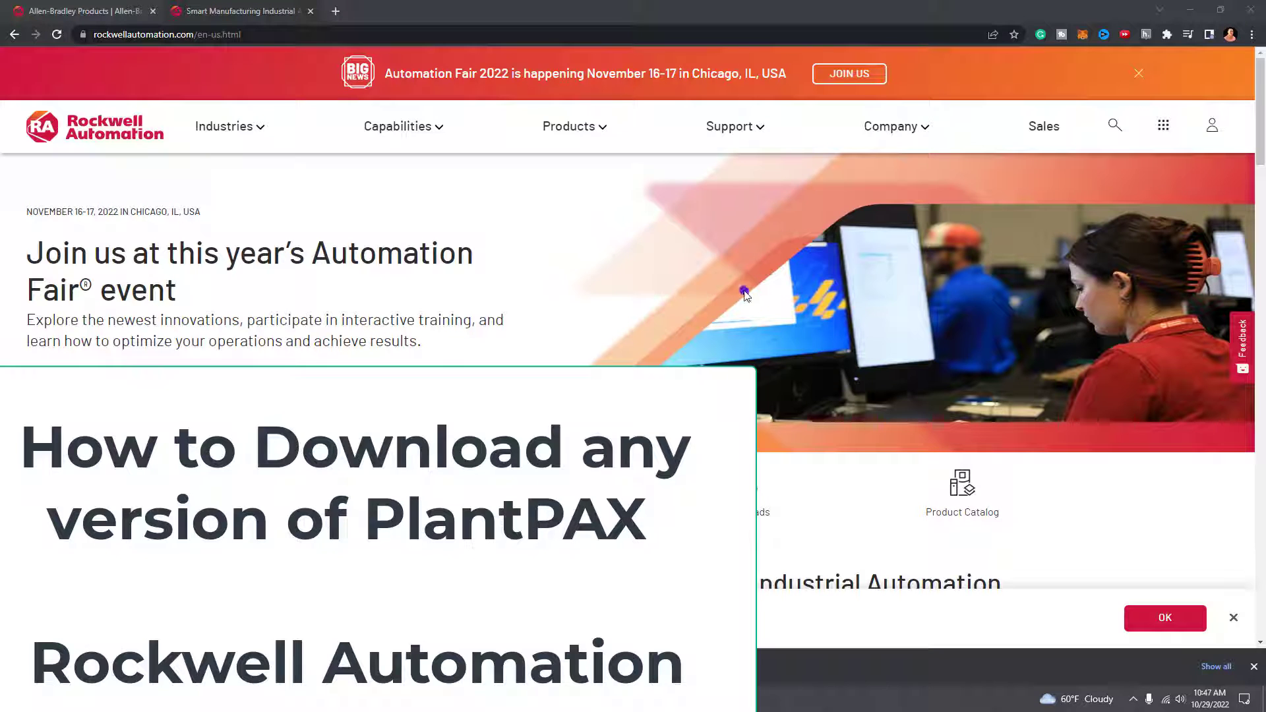
pyautogui.moveTo(735, 301)
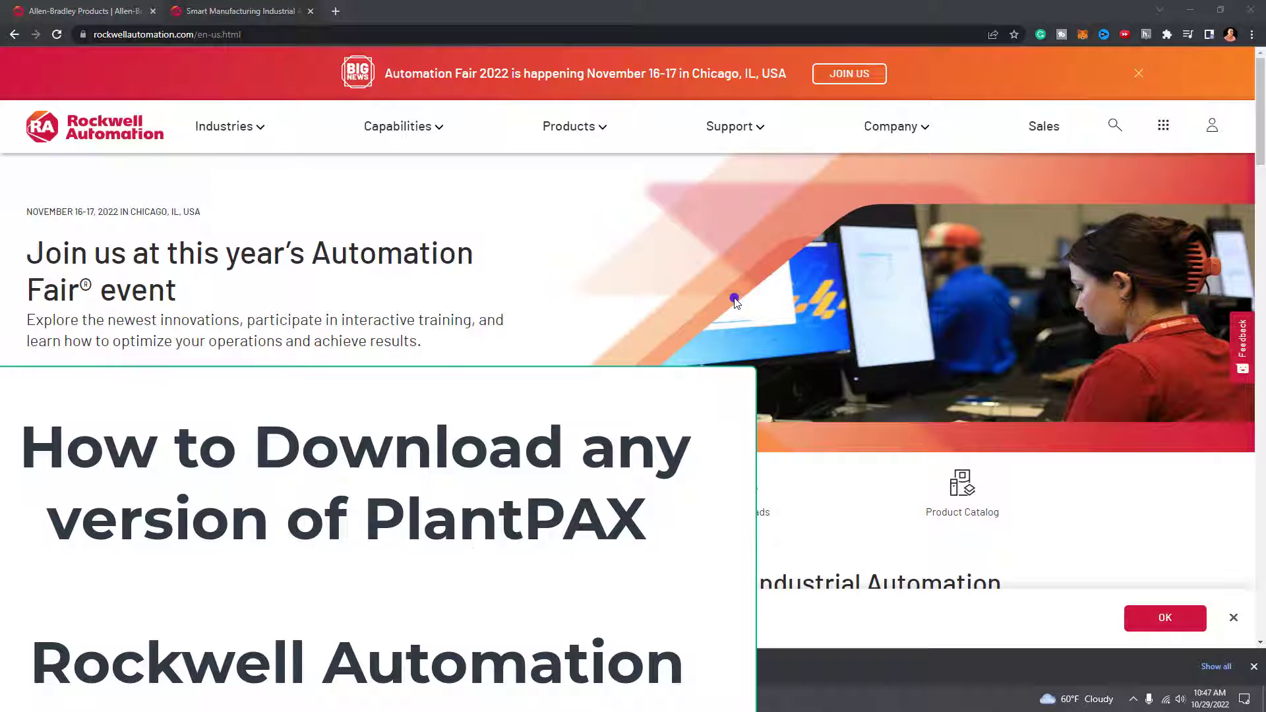
pyautogui.moveTo(710, 285)
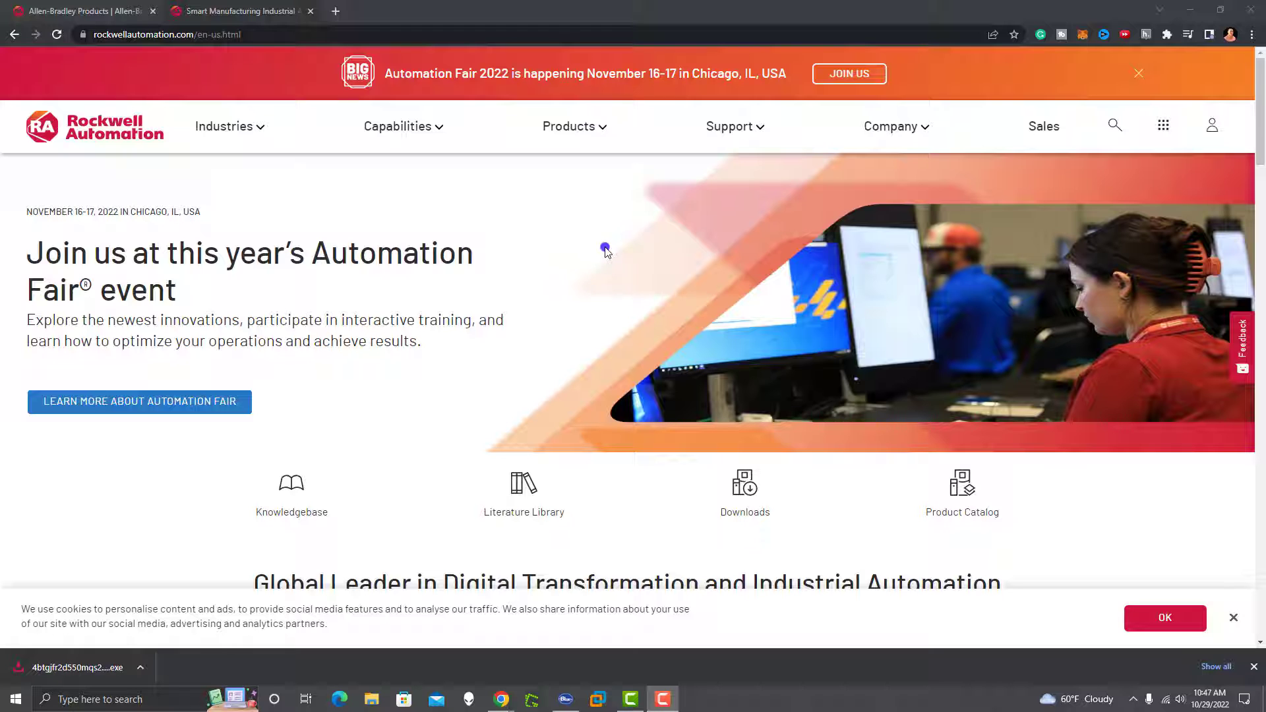
pyautogui.moveTo(729, 127)
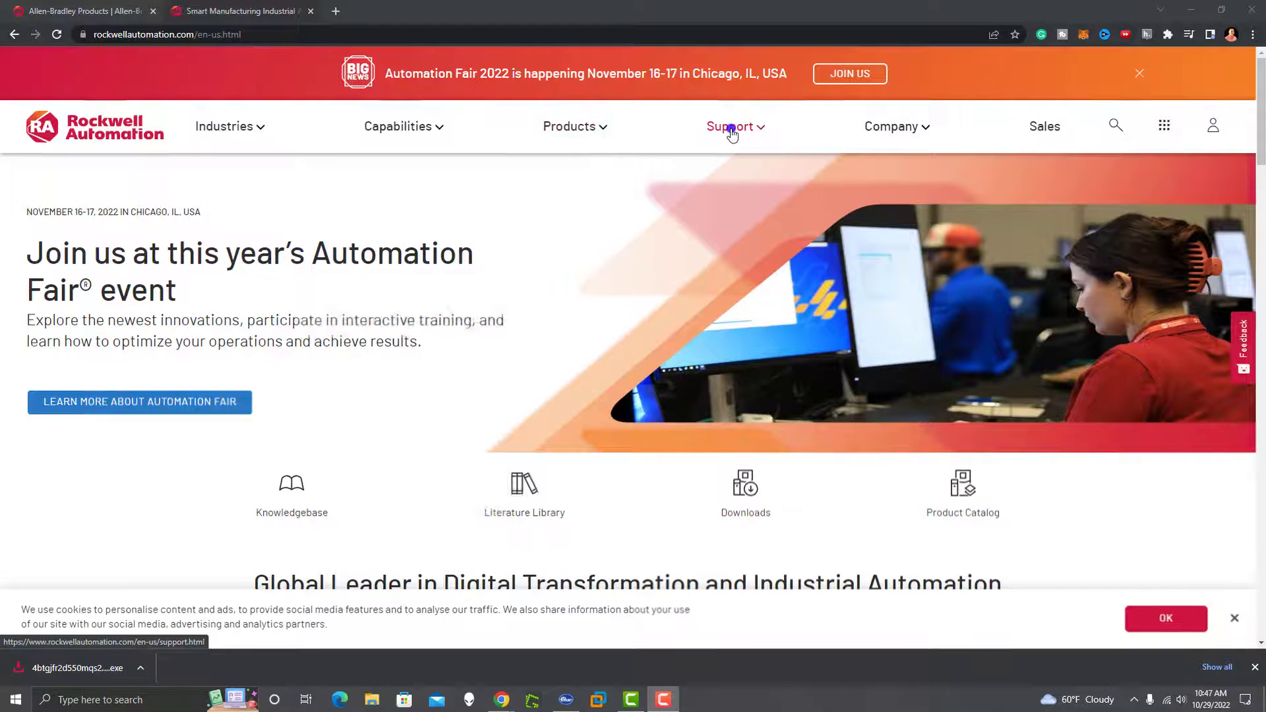
# Show the Product Support menu with its download resources, including Compatibility & Downloads (PCDC).
pyautogui.click(729, 127)
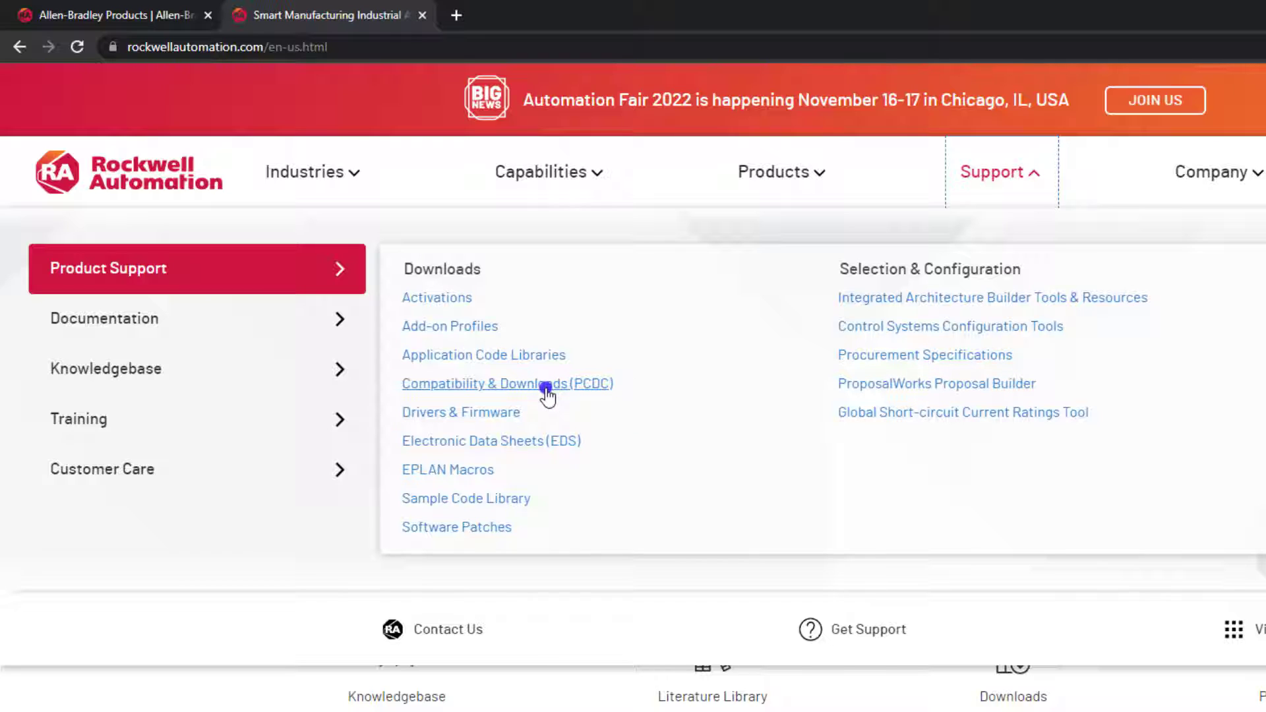
pyautogui.moveTo(498, 359)
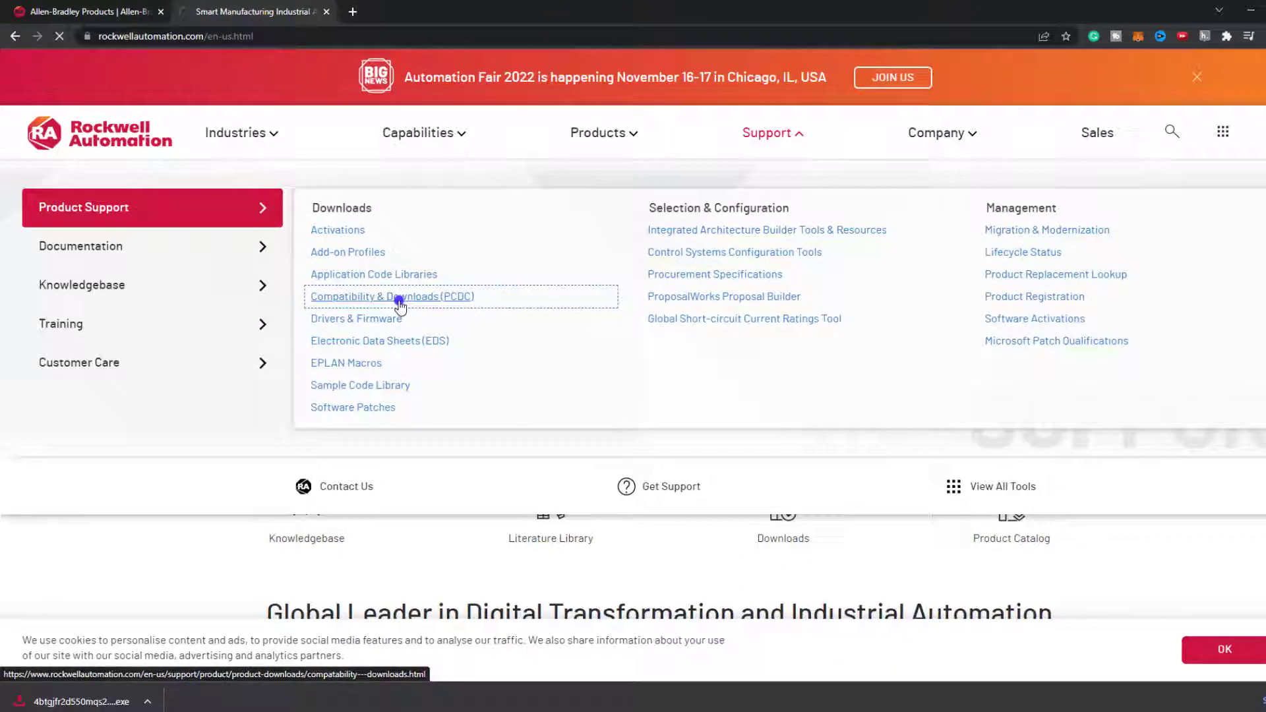
# Go to the PCDC site and search for PlantPax via the typed 'Plan' suggestion, listing 78 matches.
pyautogui.click(393, 297)
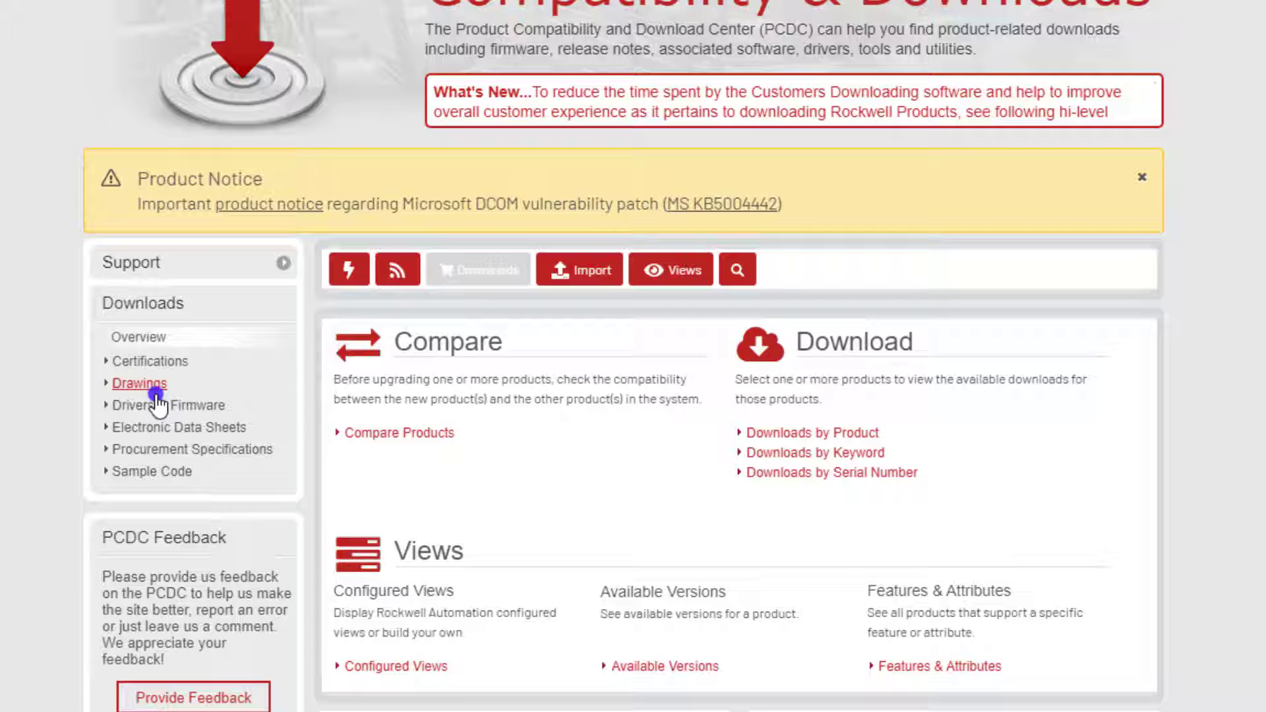
pyautogui.click(736, 269)
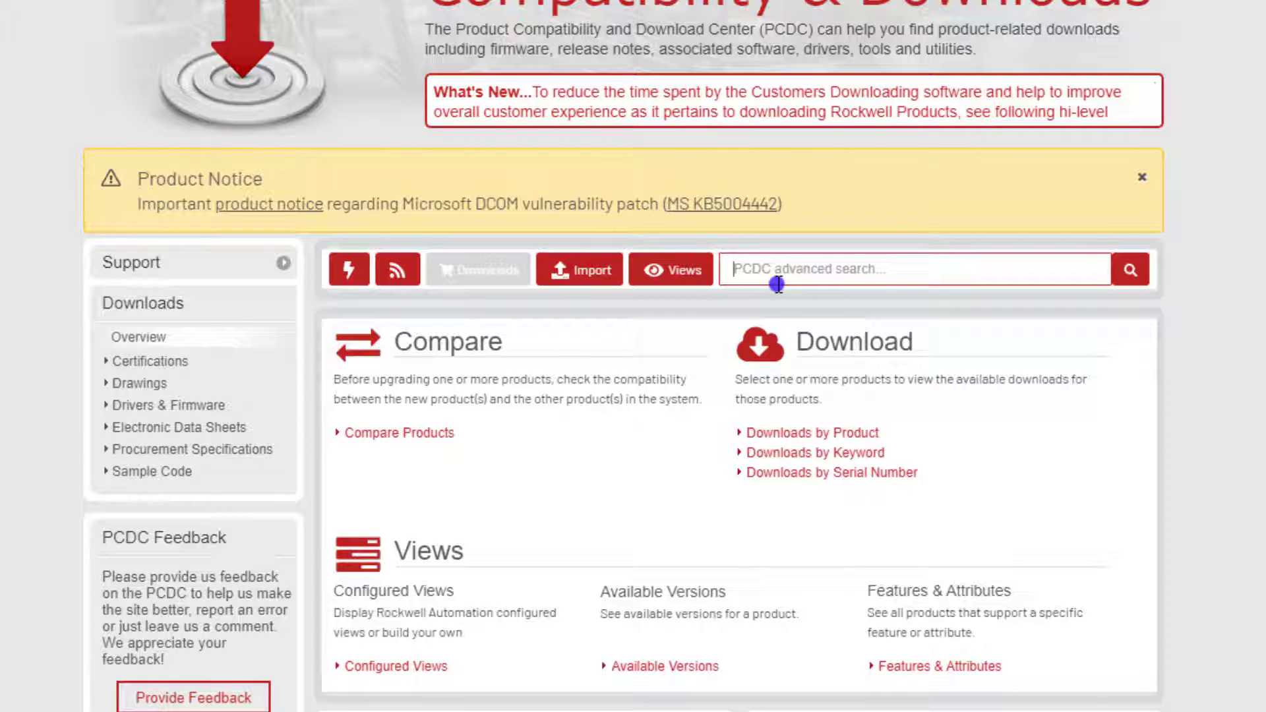
pyautogui.write('PlantPAX')
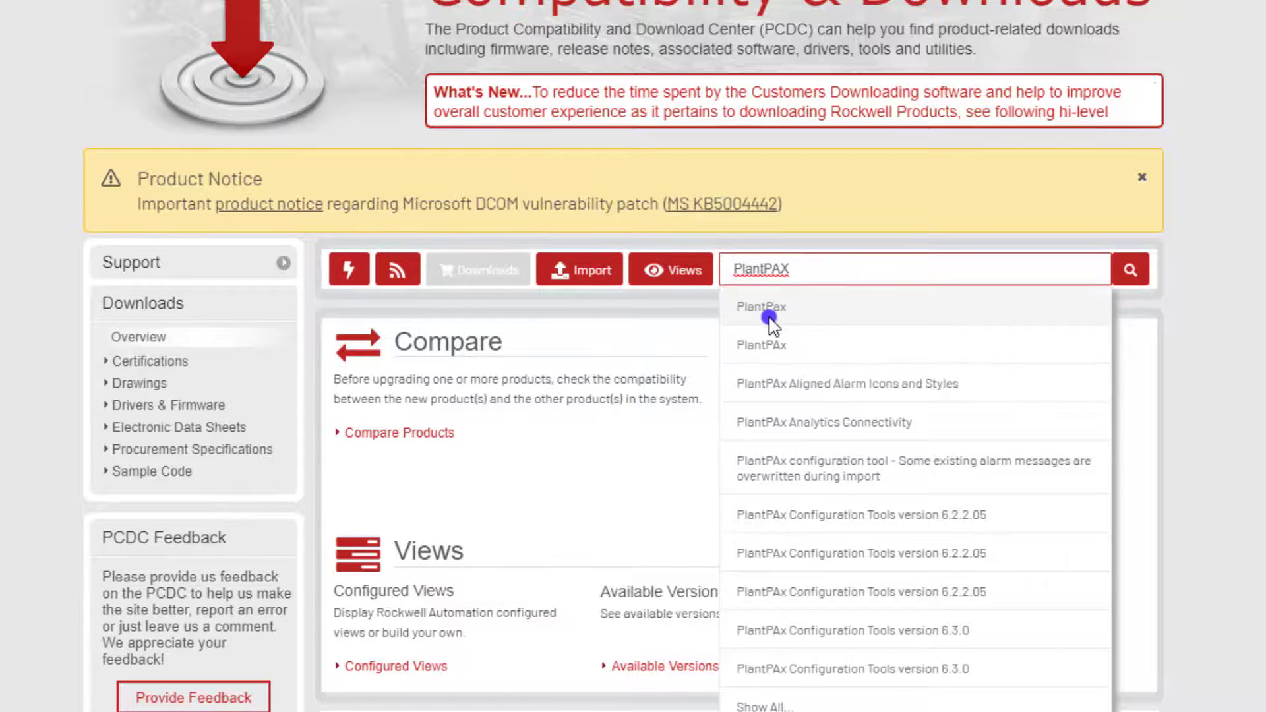
pyautogui.click(760, 307)
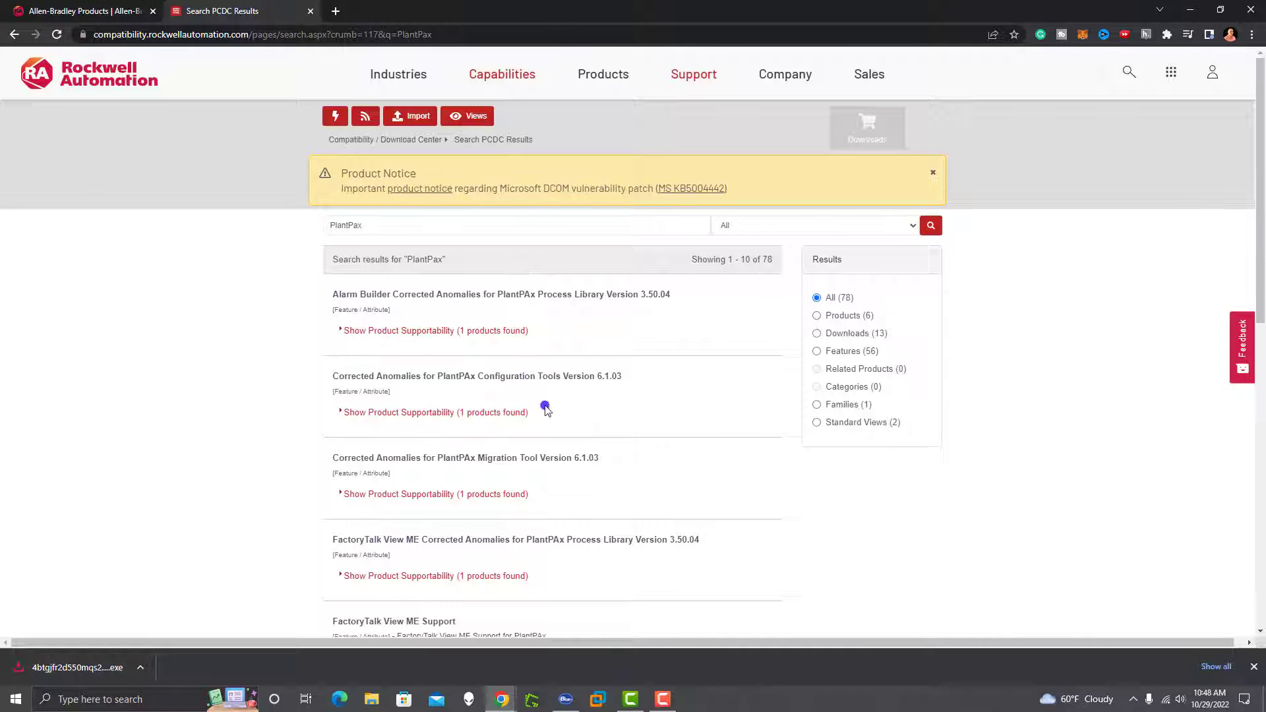
# Scroll through the PlantPax results toward the result-type choices.
pyautogui.scroll(-3)
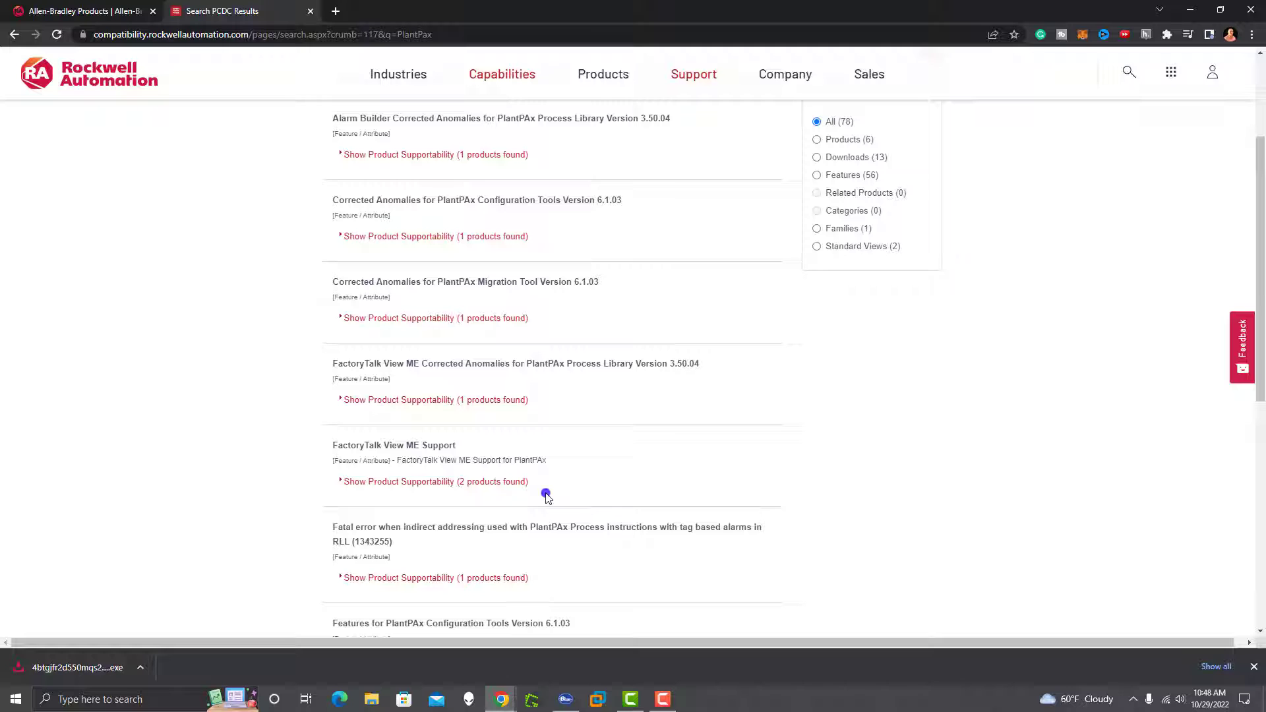
pyautogui.scroll(-3)
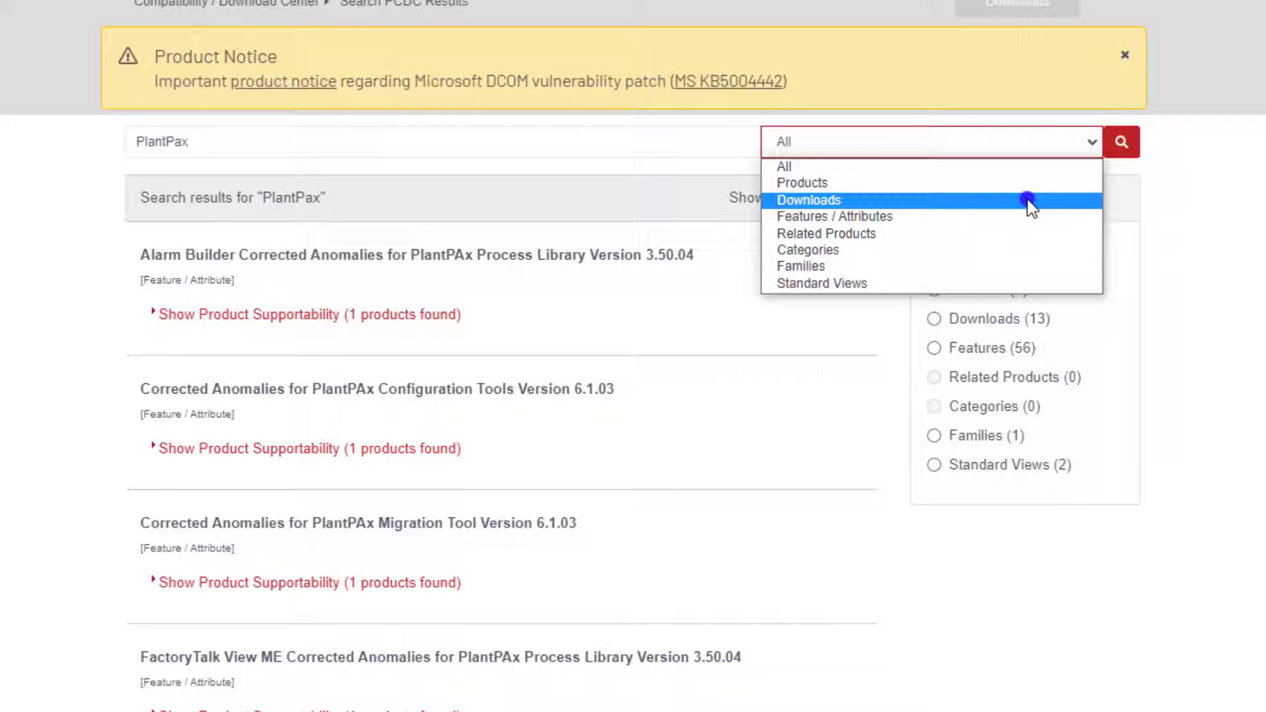
# Narrow the results to the 13 downloads and move to the second page showing items 11–13.
pyautogui.click(809, 199)
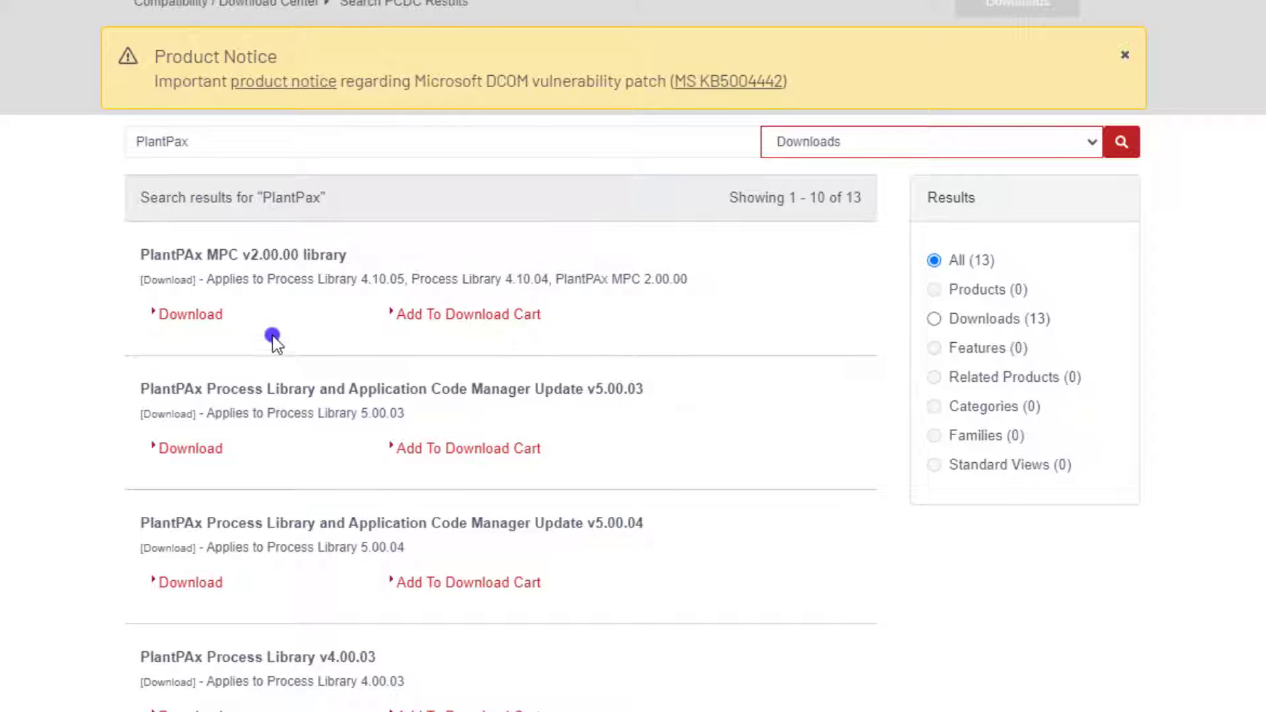
pyautogui.moveTo(272, 471)
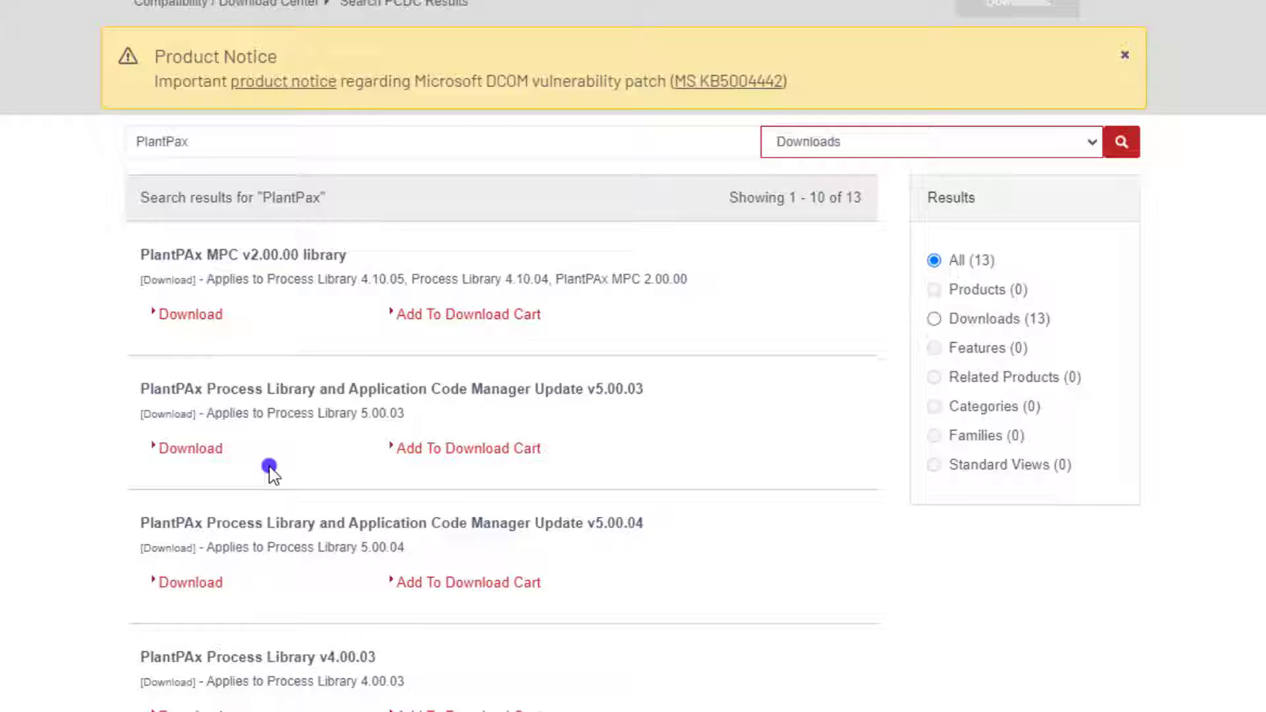
pyautogui.scroll(-3)
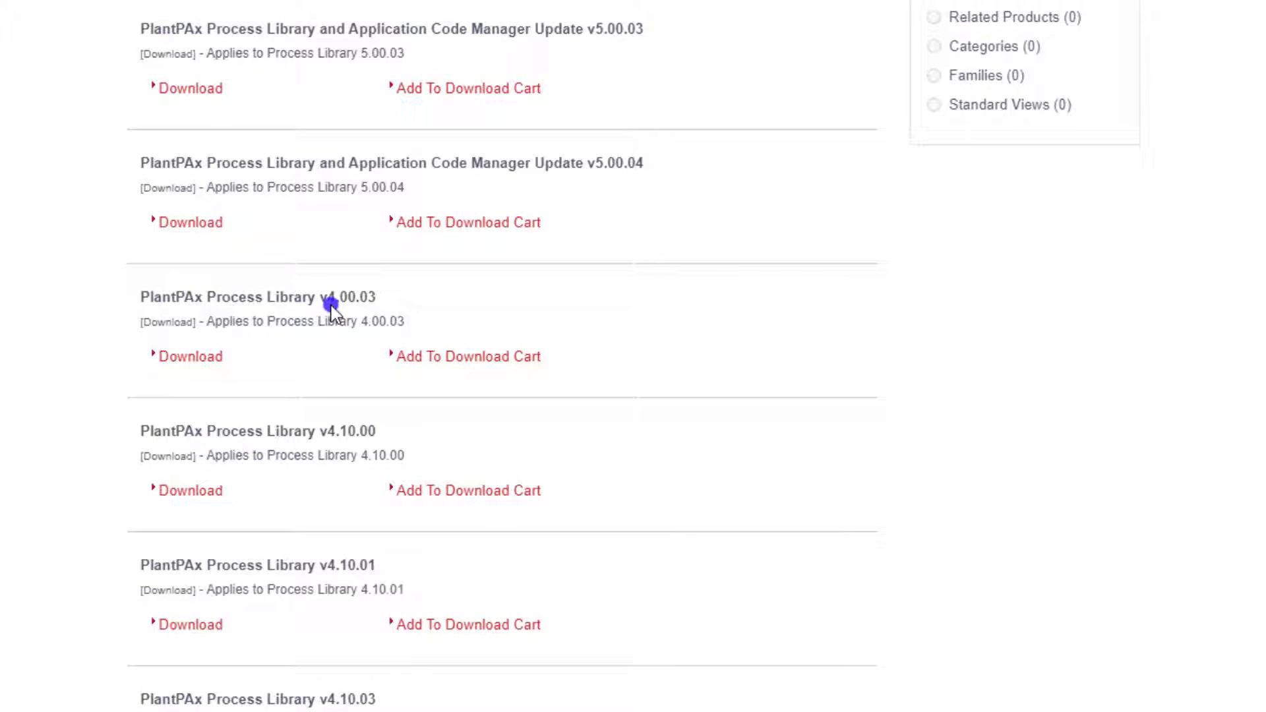
pyautogui.moveTo(368, 456)
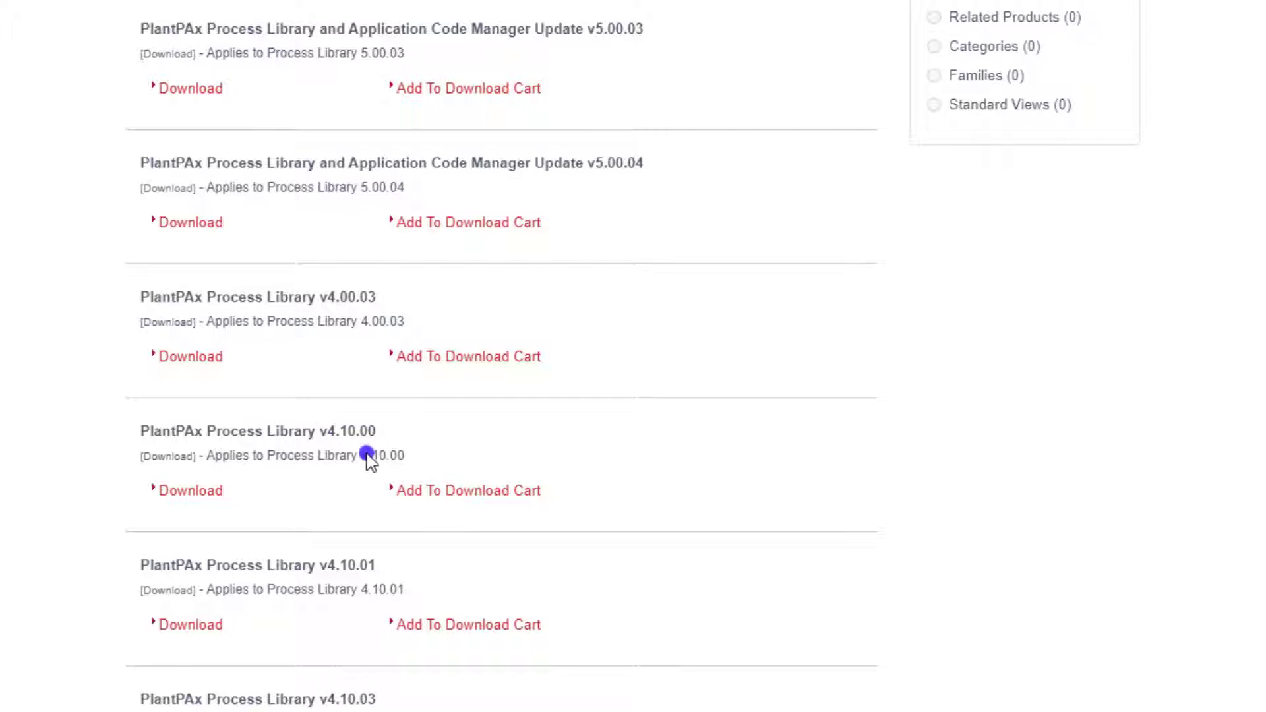
pyautogui.scroll(-3)
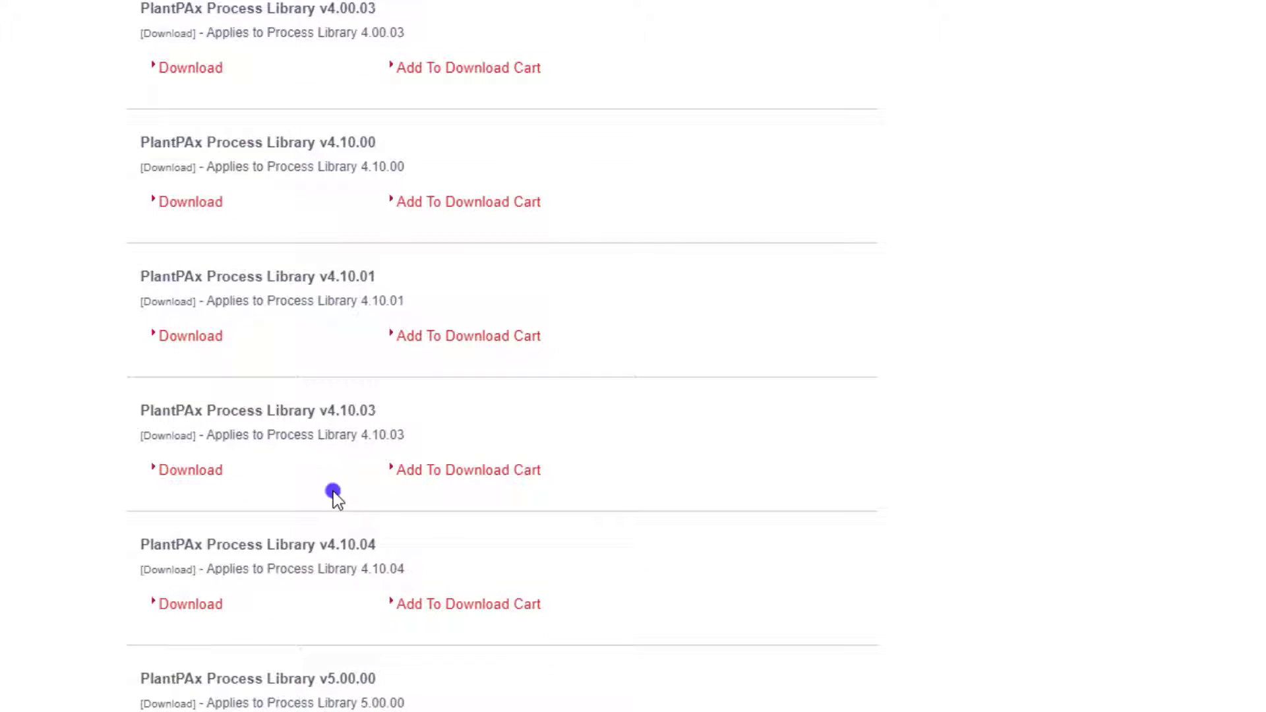
pyautogui.scroll(-3)
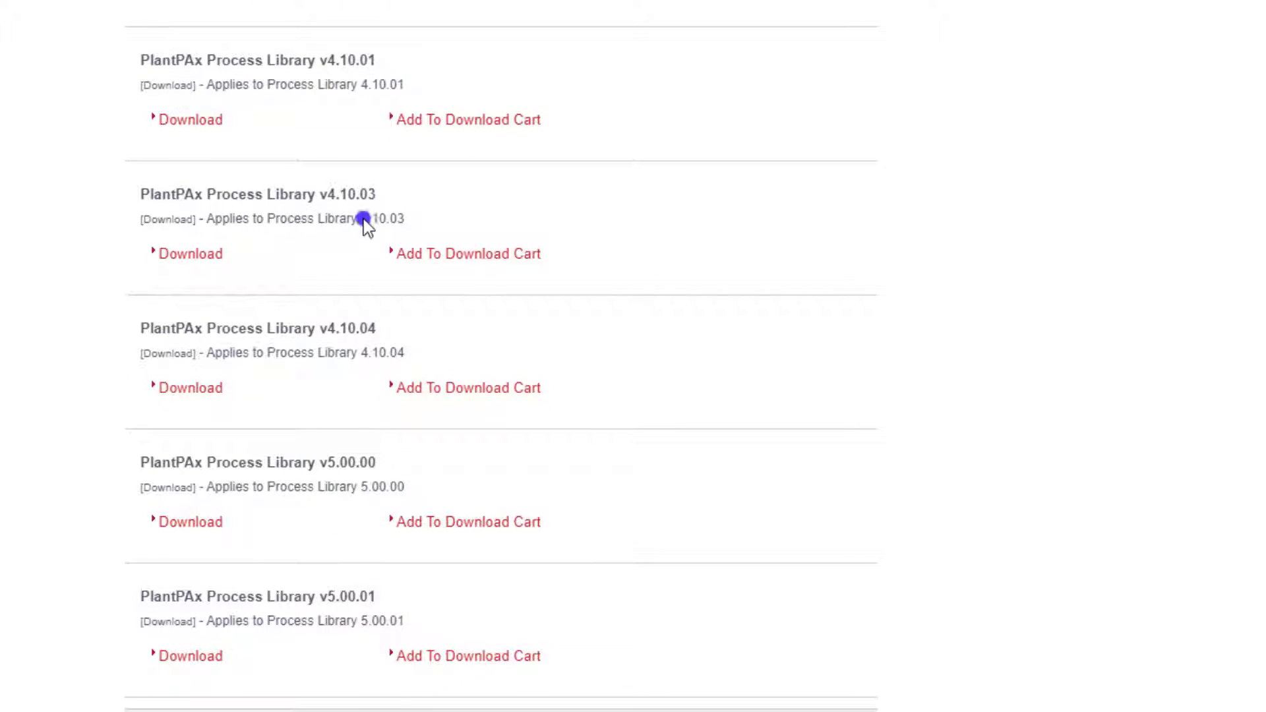
pyautogui.scroll(-3)
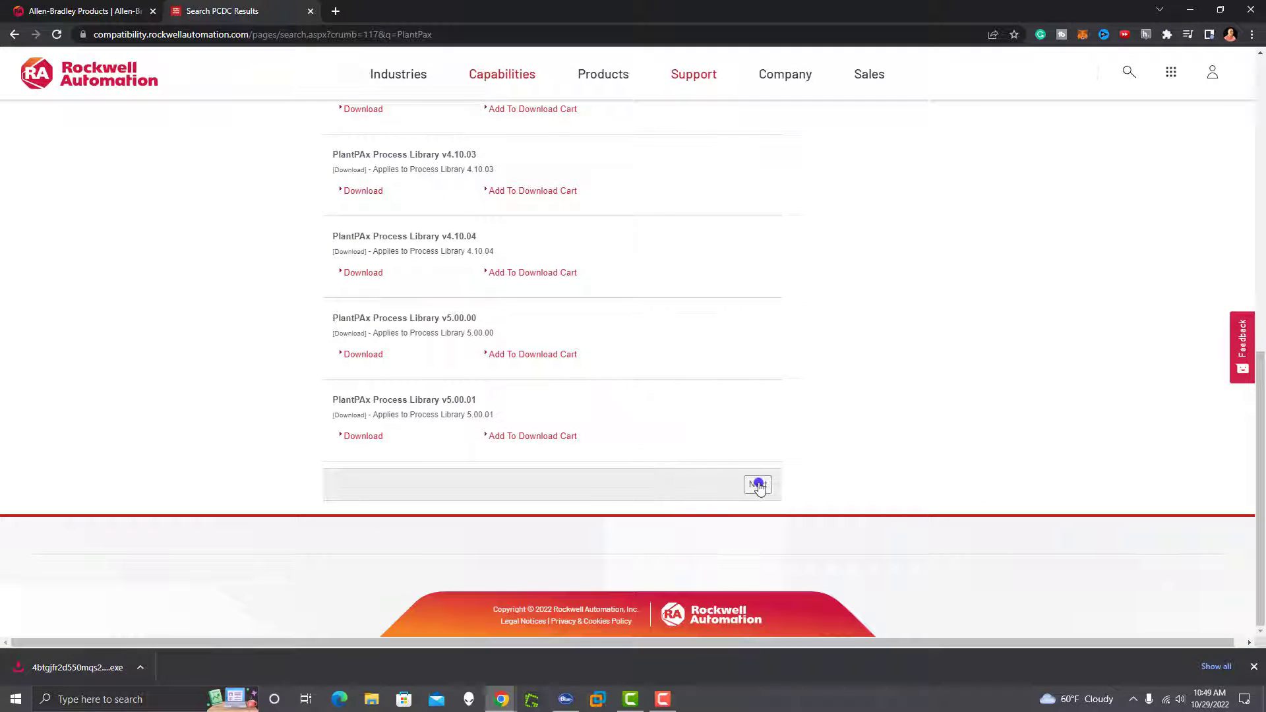
pyautogui.click(757, 484)
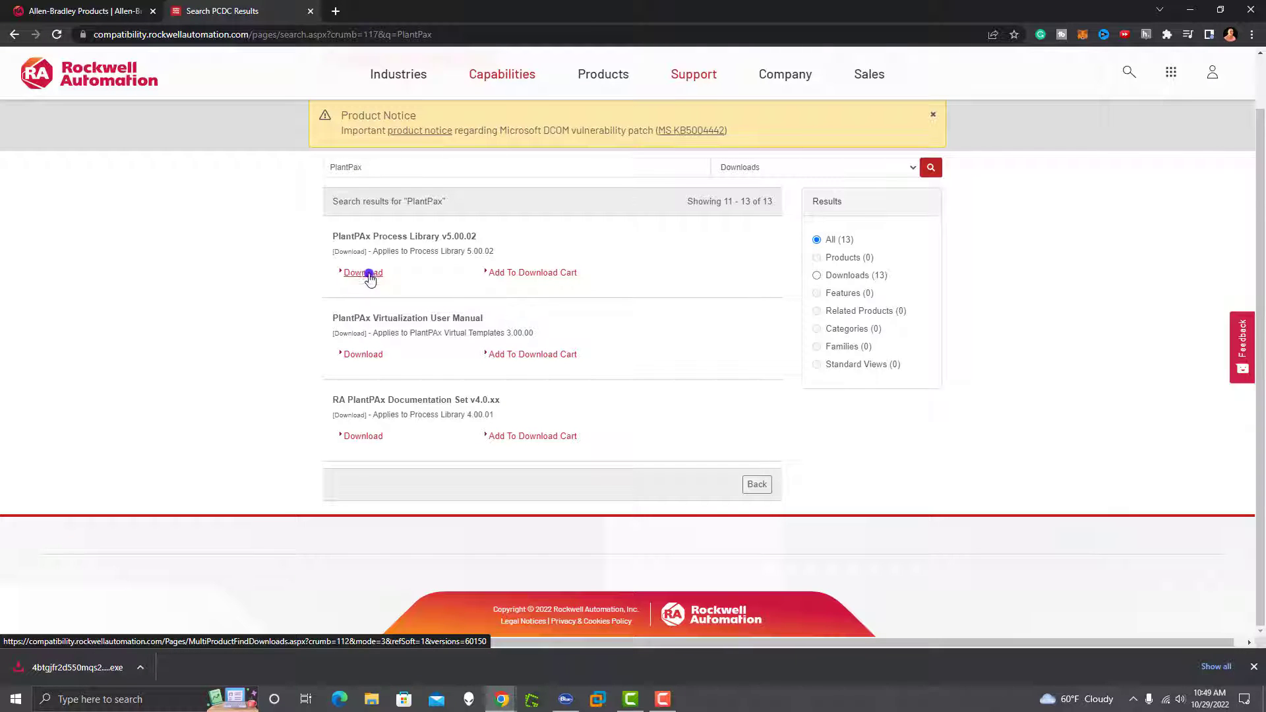
# Bring up the Find Downloads matrix for PlantPAx Process Library, showing 5.00.04 and Logix Designer compatibility.
pyautogui.click(363, 272)
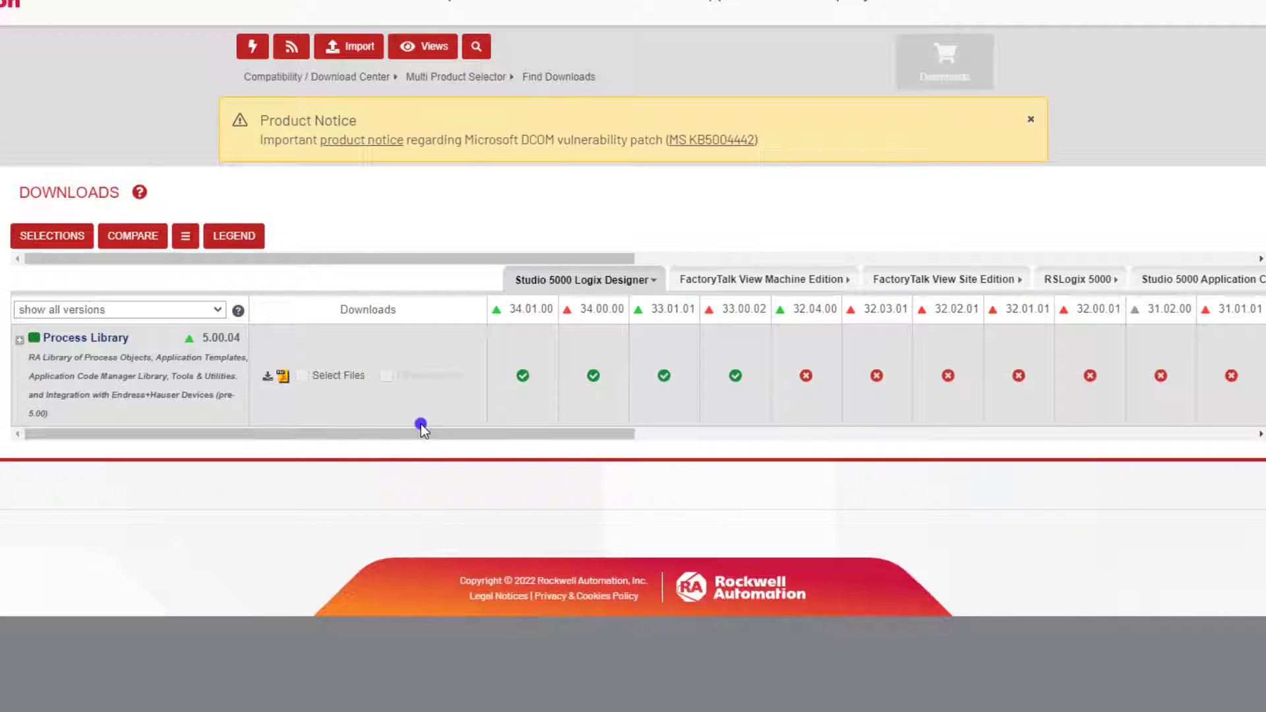
pyautogui.moveTo(383, 342)
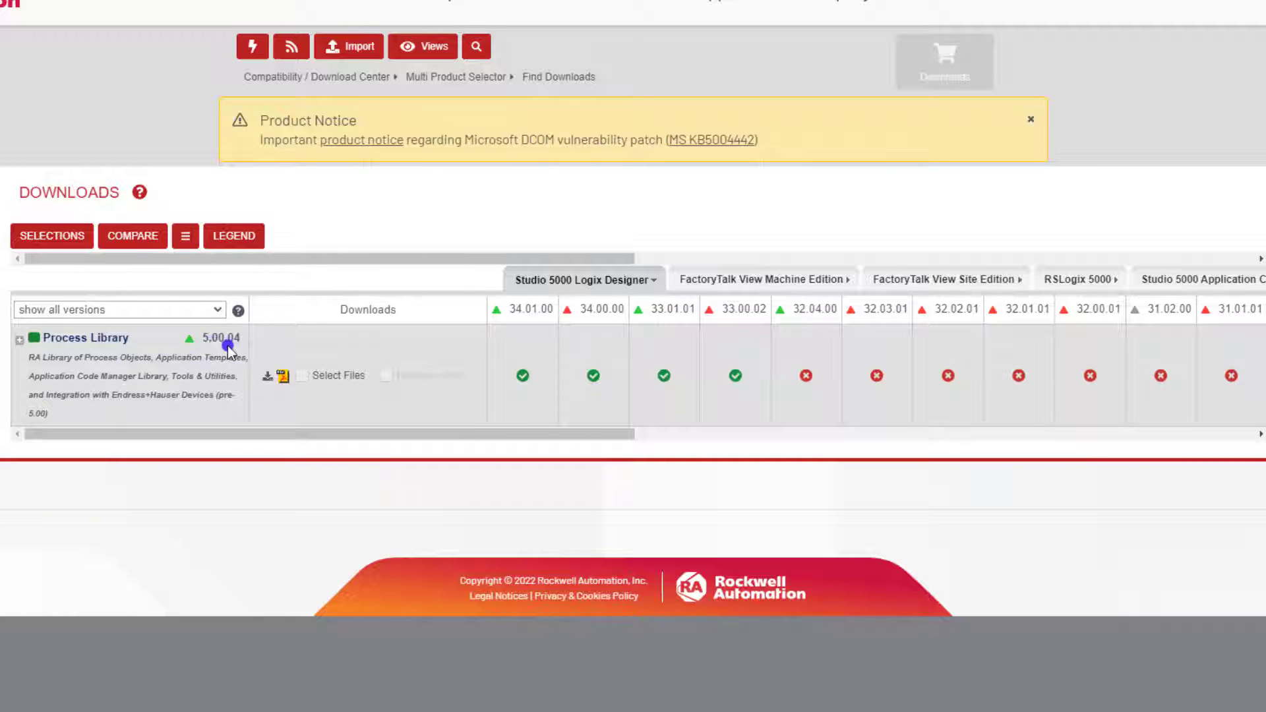
pyautogui.moveTo(503, 335)
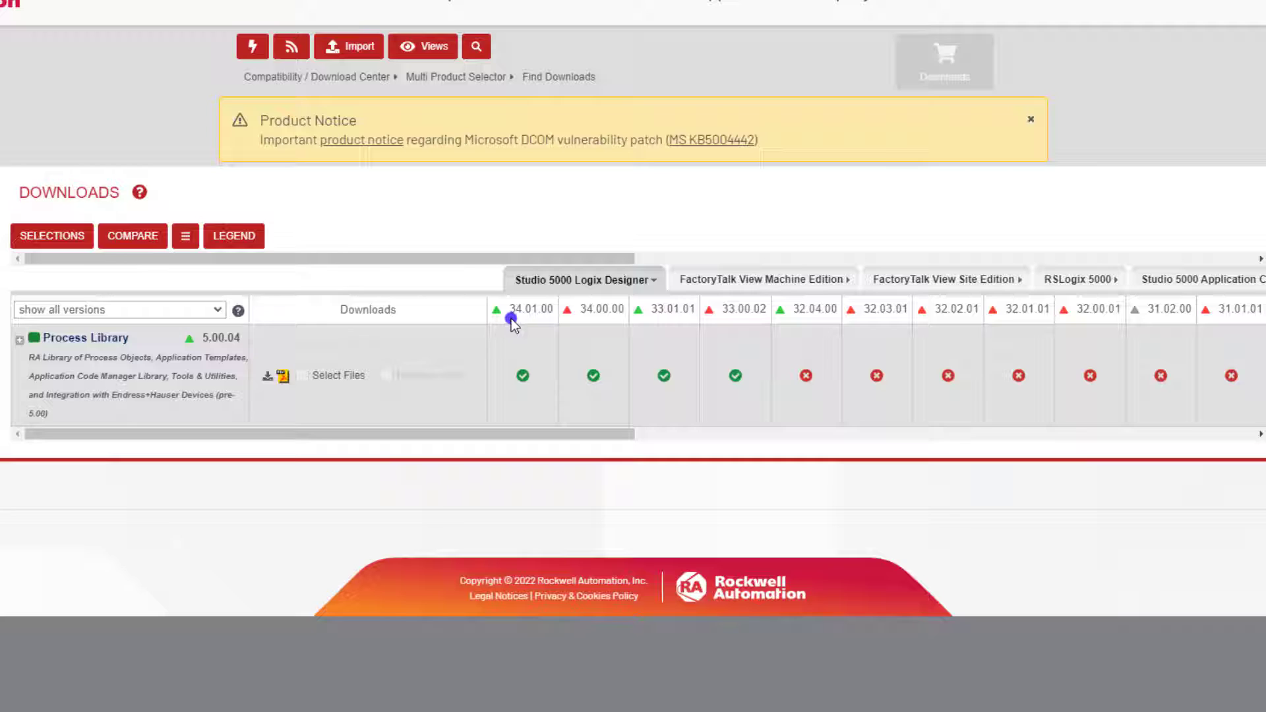
pyautogui.moveTo(674, 319)
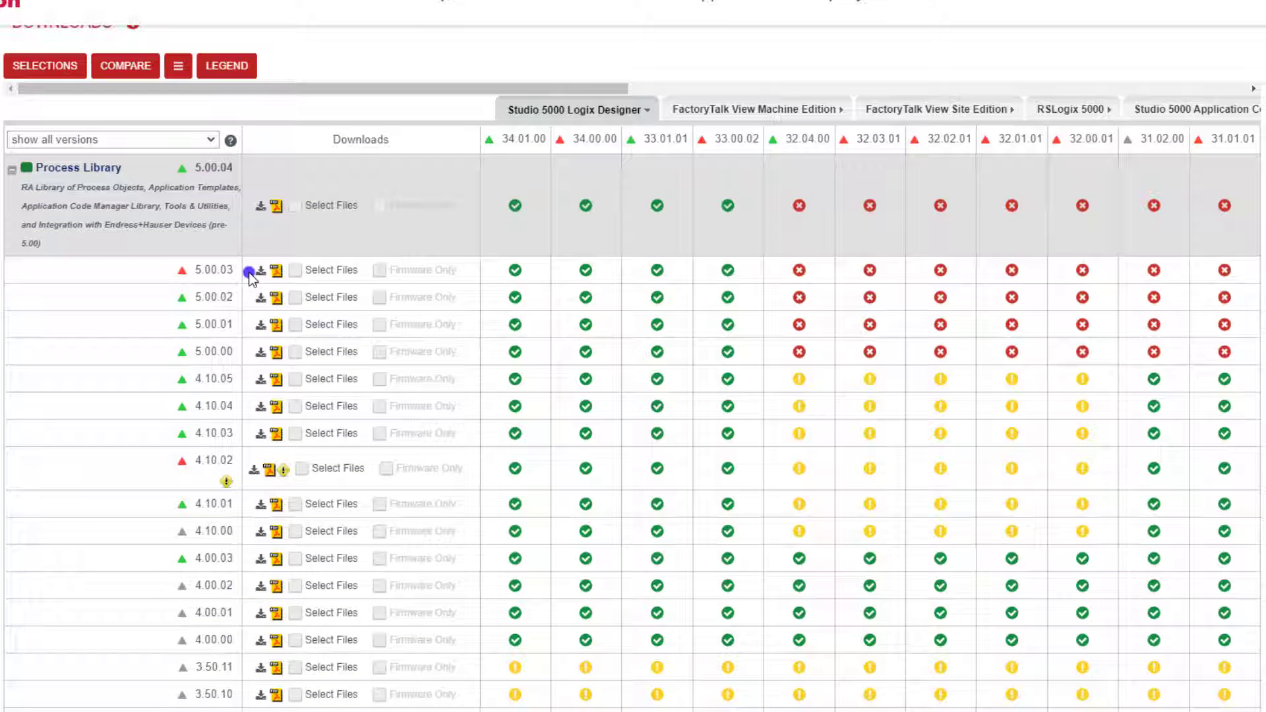
pyautogui.moveTo(288, 332)
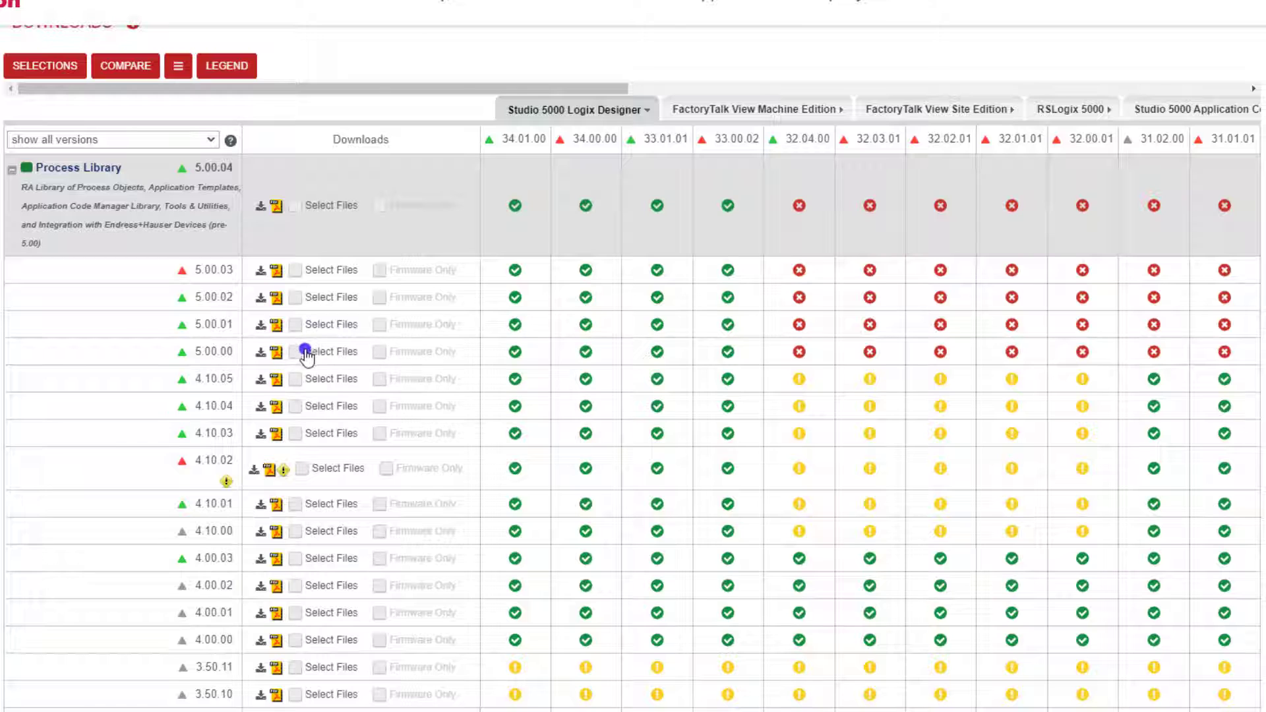
pyautogui.moveTo(620, 375)
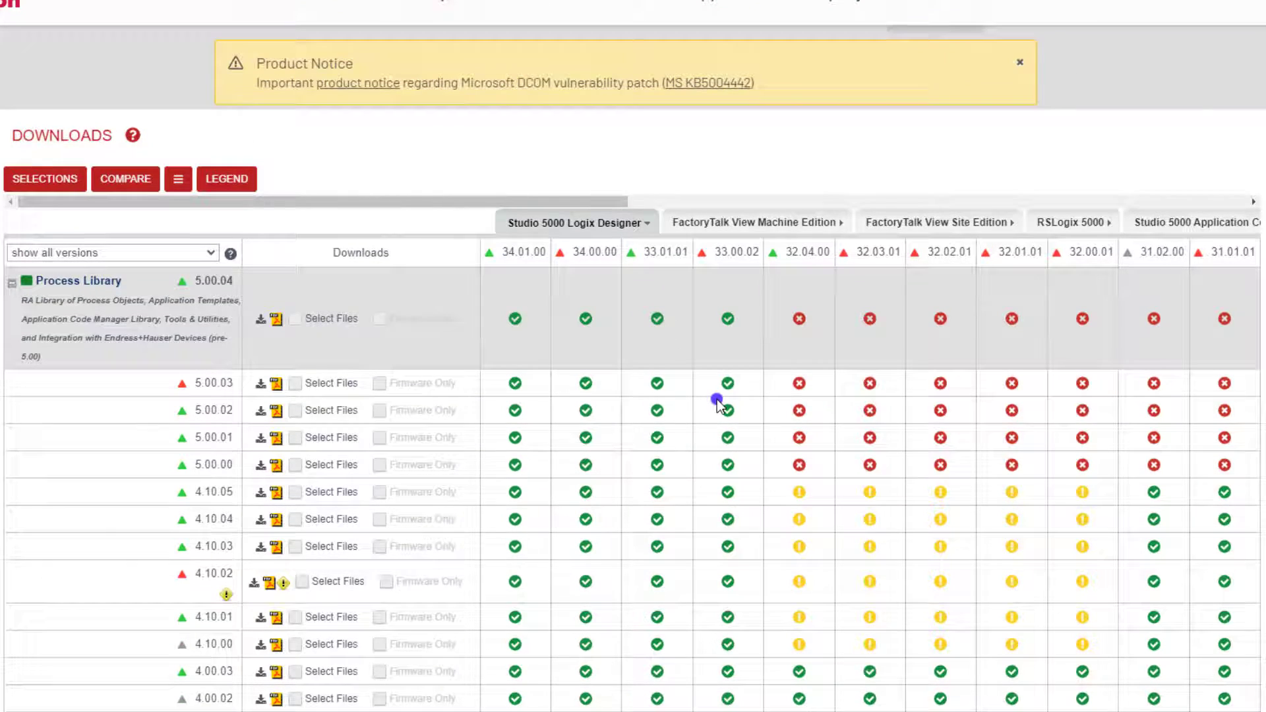
pyautogui.click(1019, 63)
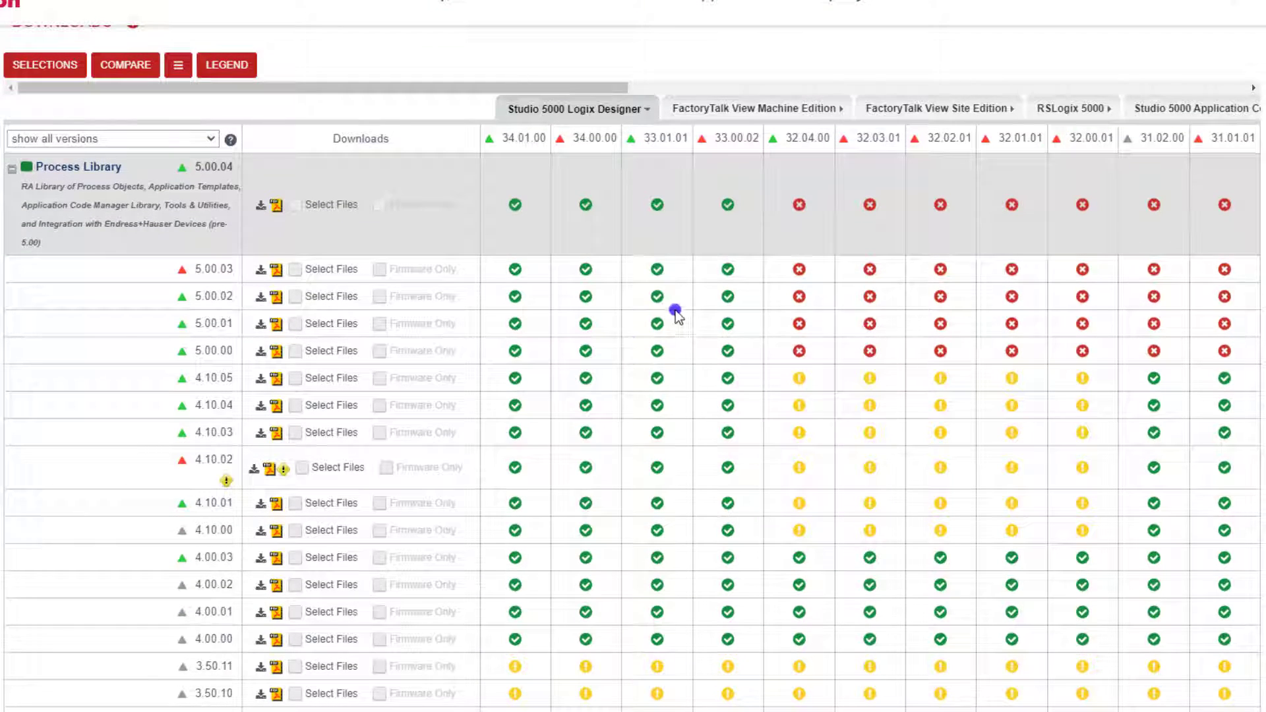
pyautogui.scroll(-3)
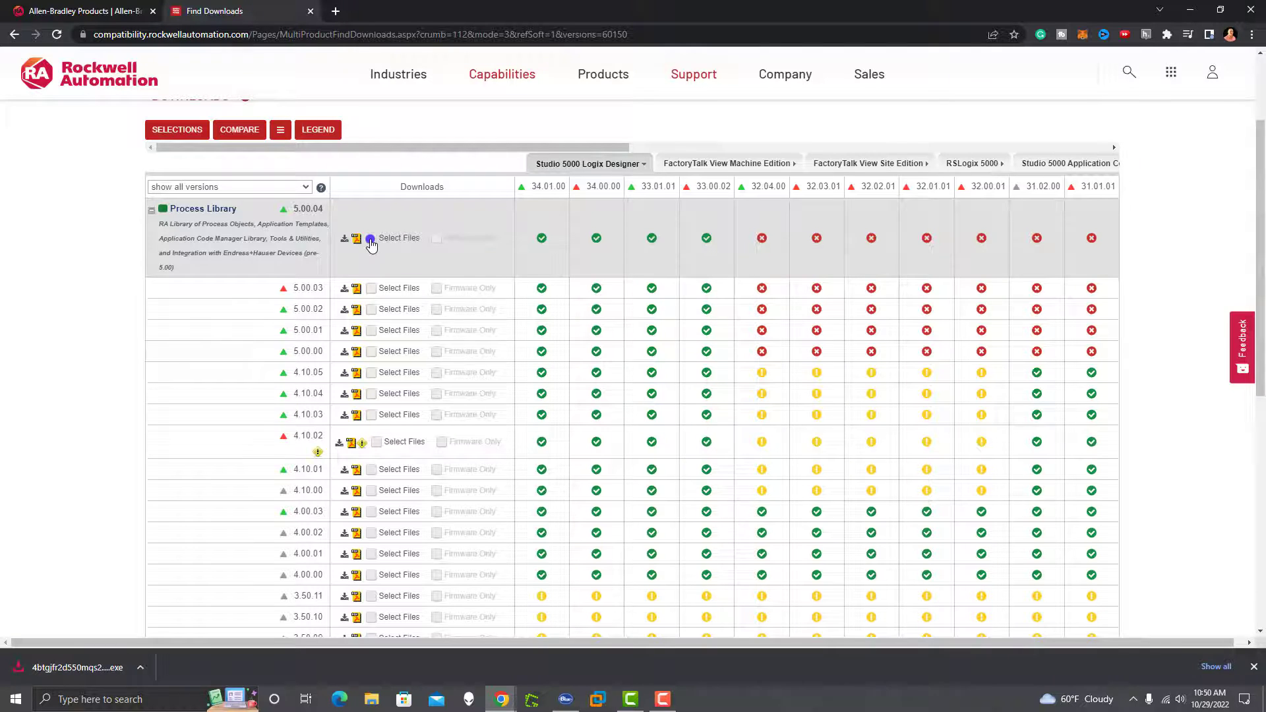
# Add the Process Library 5.00.04 update and the add-on libraries to the download cart (six items, 2.05 GB).
pyautogui.click(397, 238)
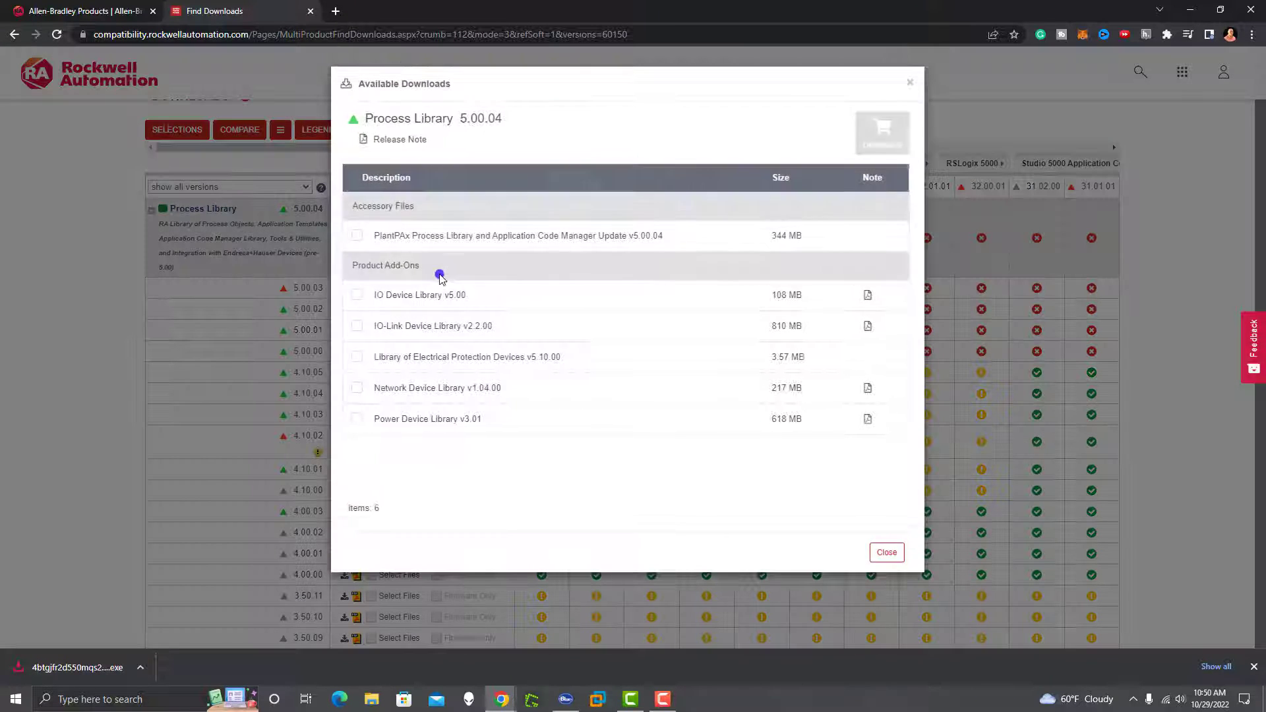
pyautogui.click(359, 235)
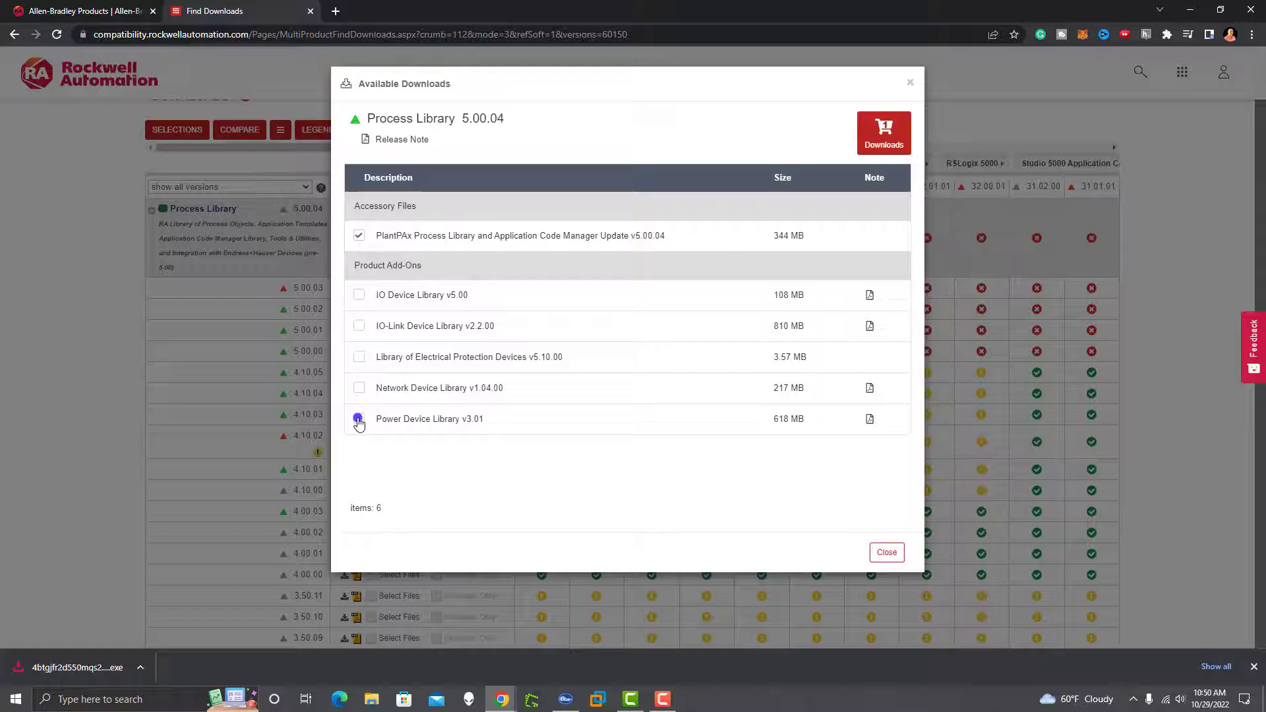
pyautogui.click(359, 314)
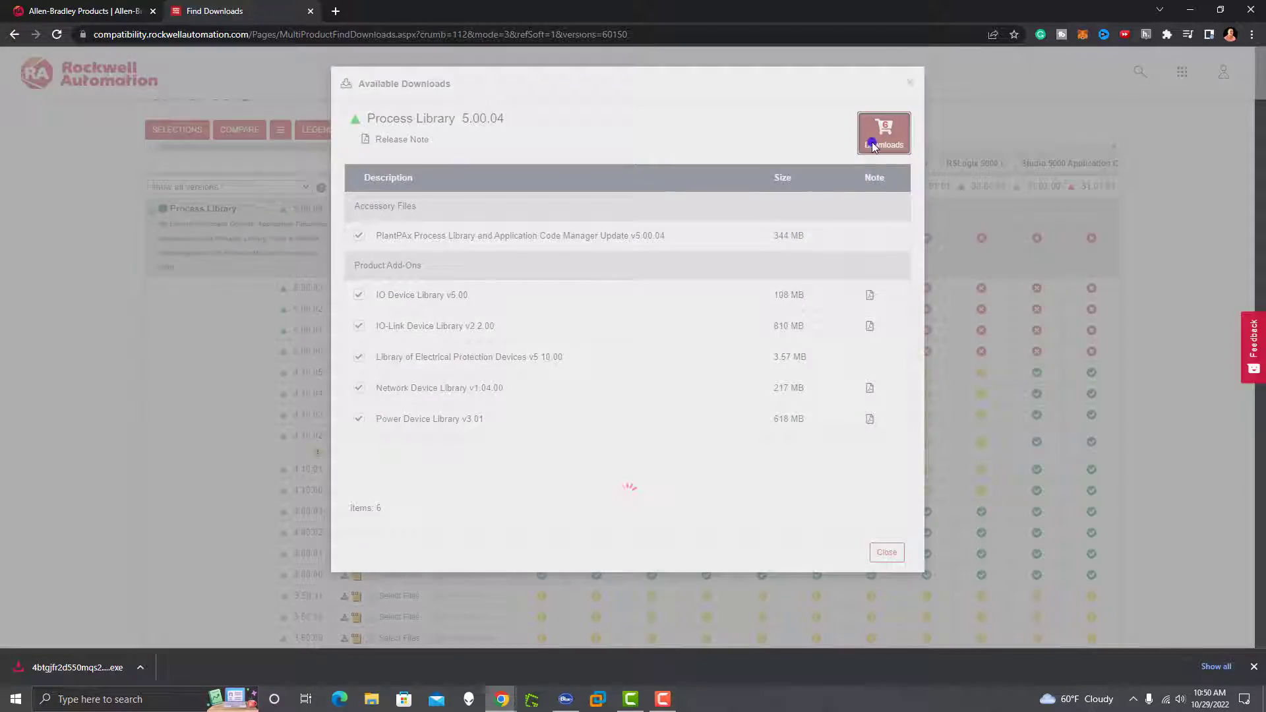
pyautogui.click(882, 135)
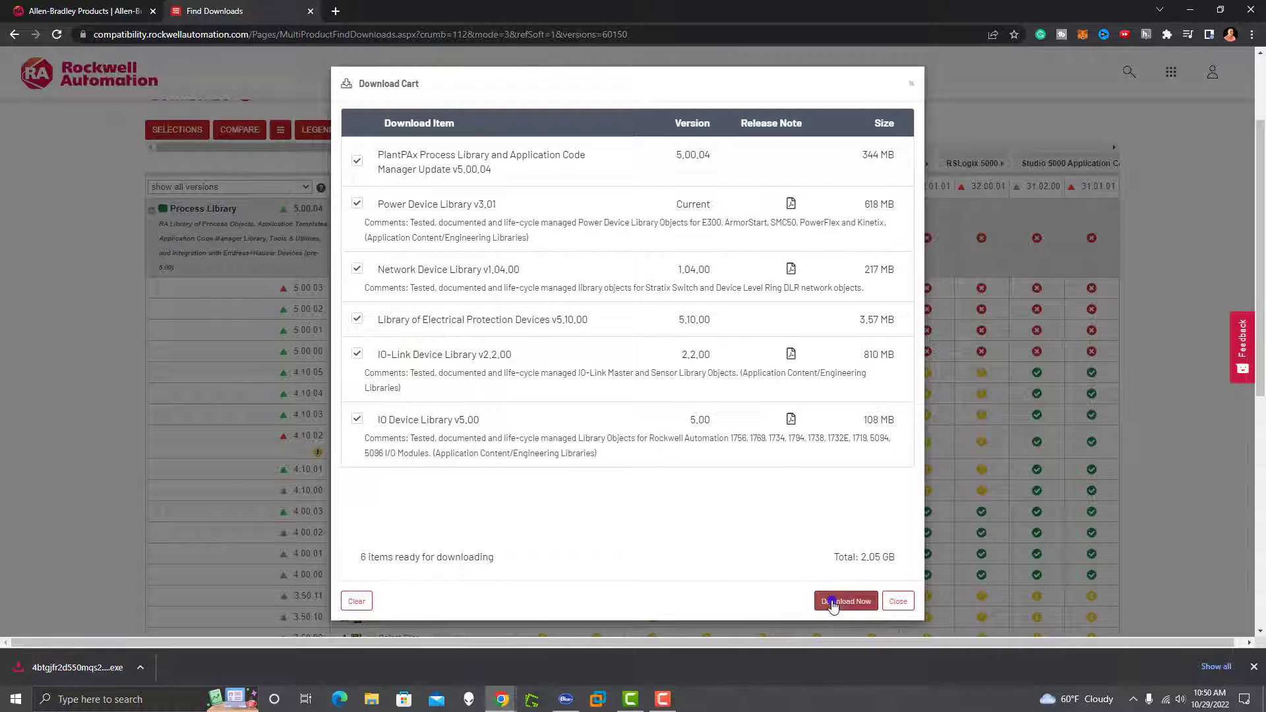
# Start the cart download with Download Now and accept the EULA so the 9-file download begins.
pyautogui.click(846, 602)
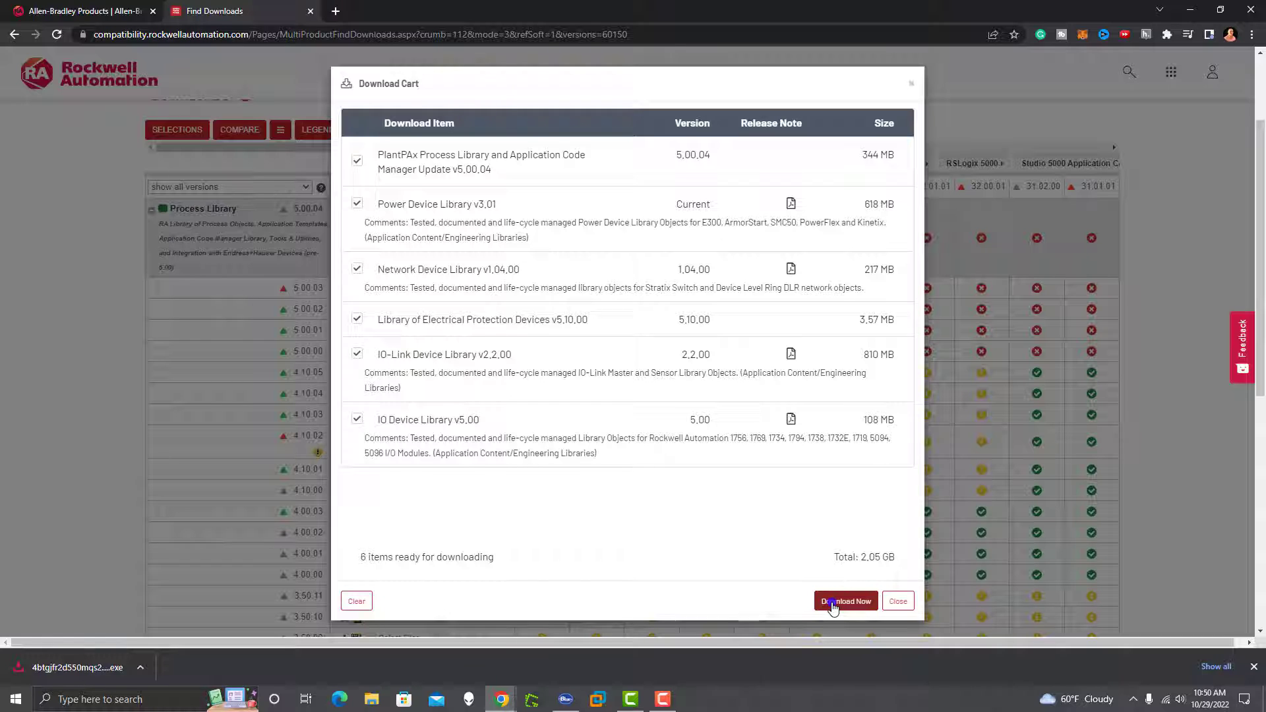
pyautogui.click(846, 601)
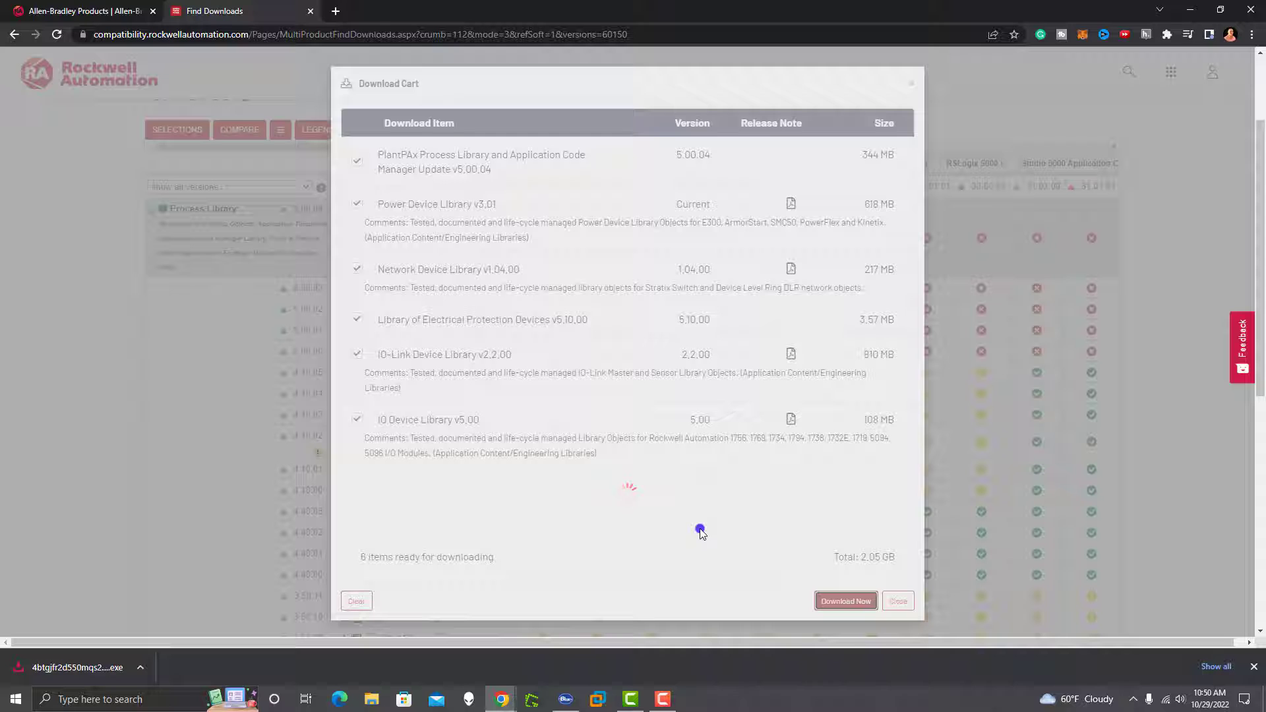
pyautogui.click(844, 601)
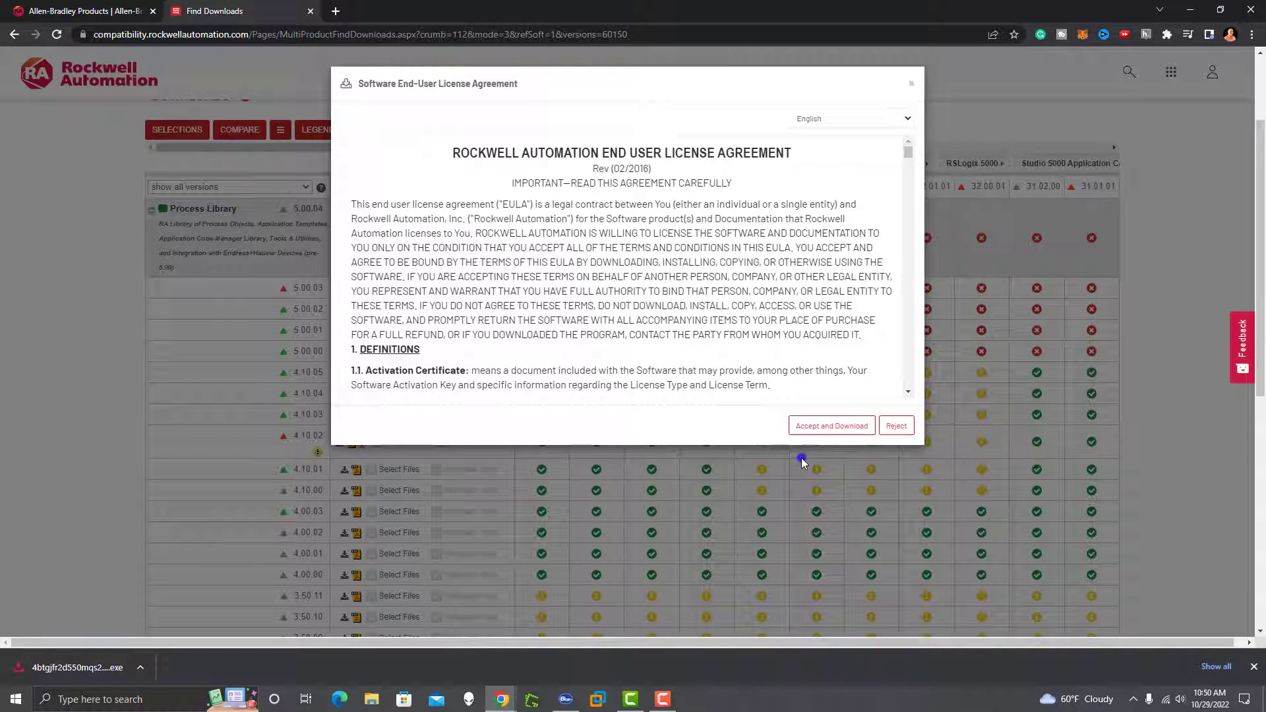
pyautogui.click(831, 426)
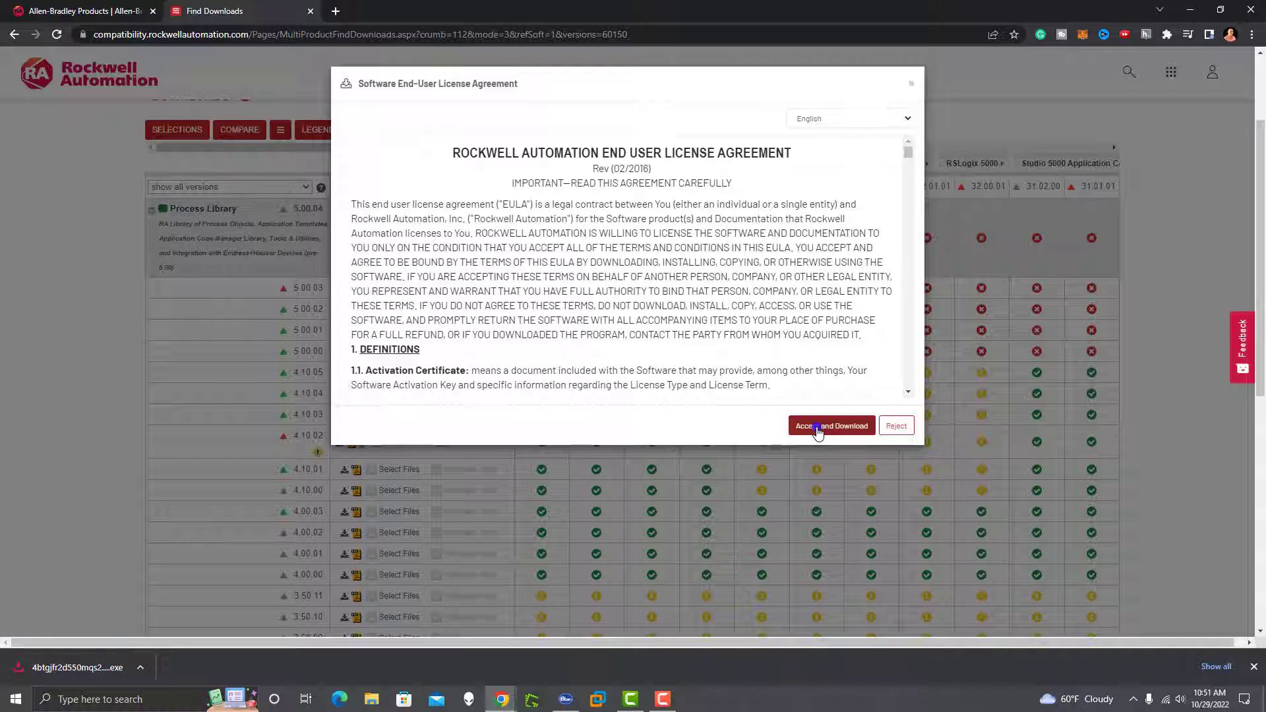
pyautogui.click(830, 426)
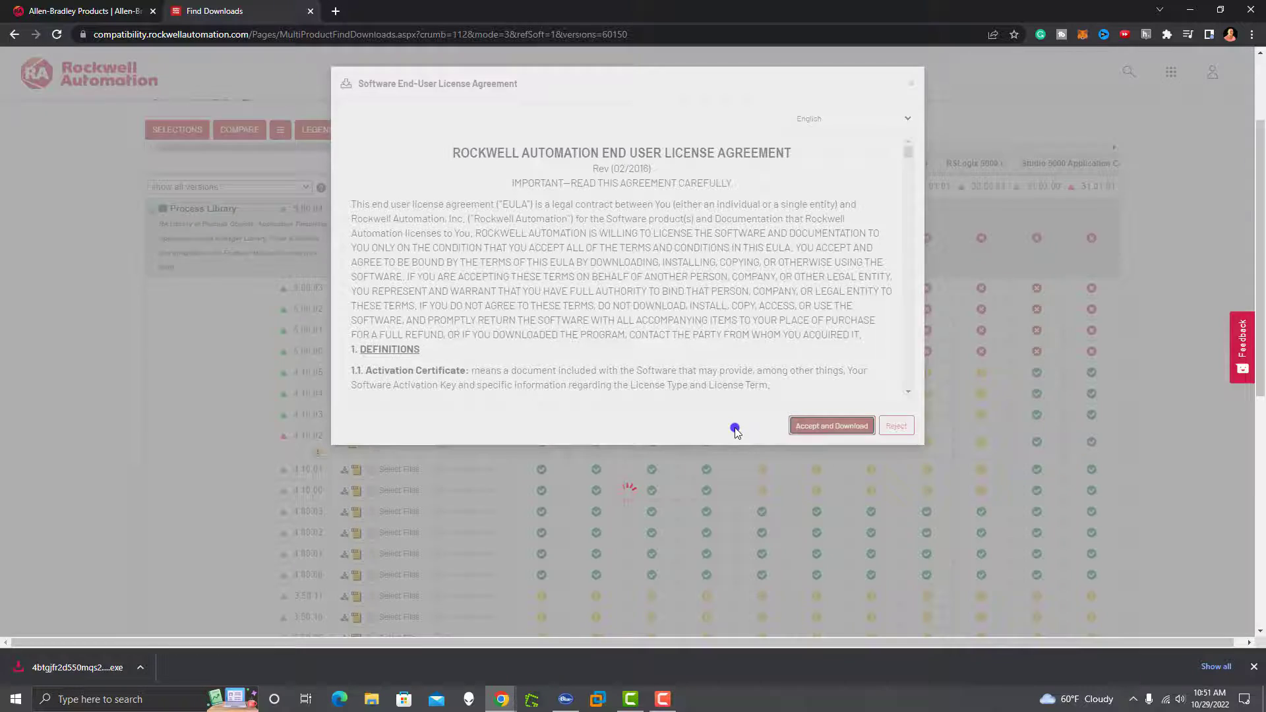
pyautogui.click(830, 426)
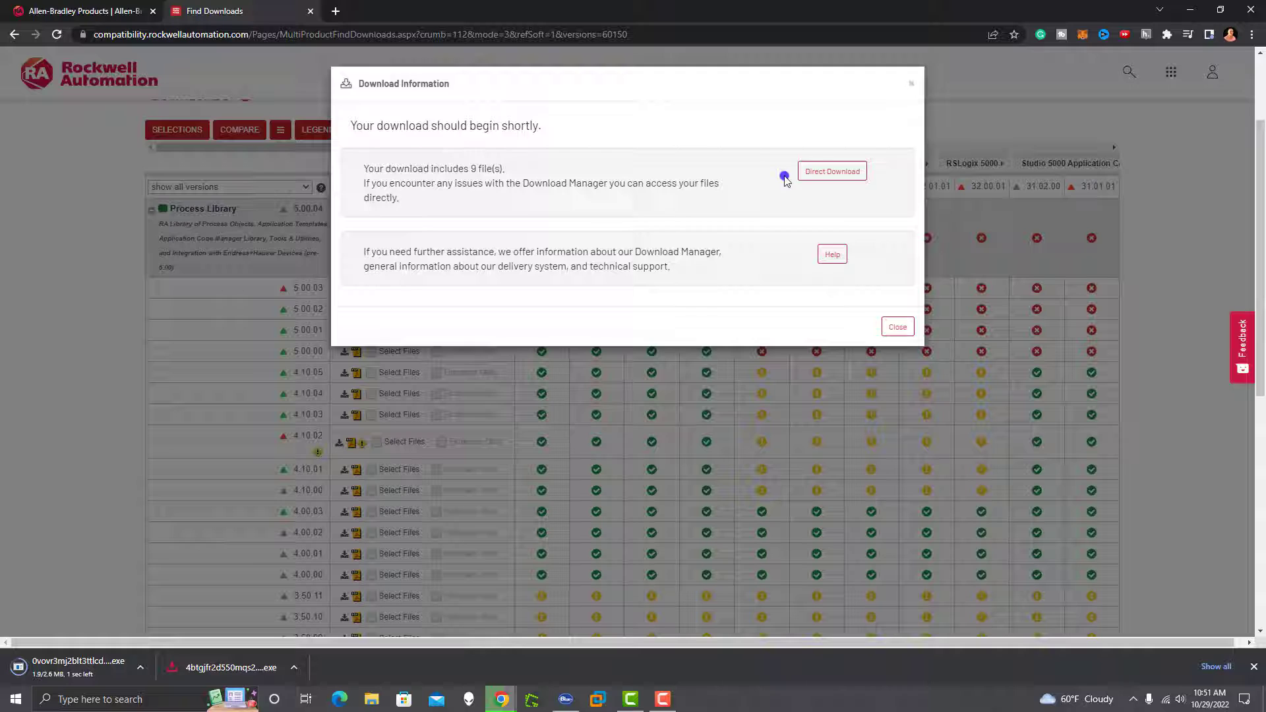
# Run the downloaded Download Manager executable so the six libraries start downloading into C:\RA.
pyautogui.click(832, 171)
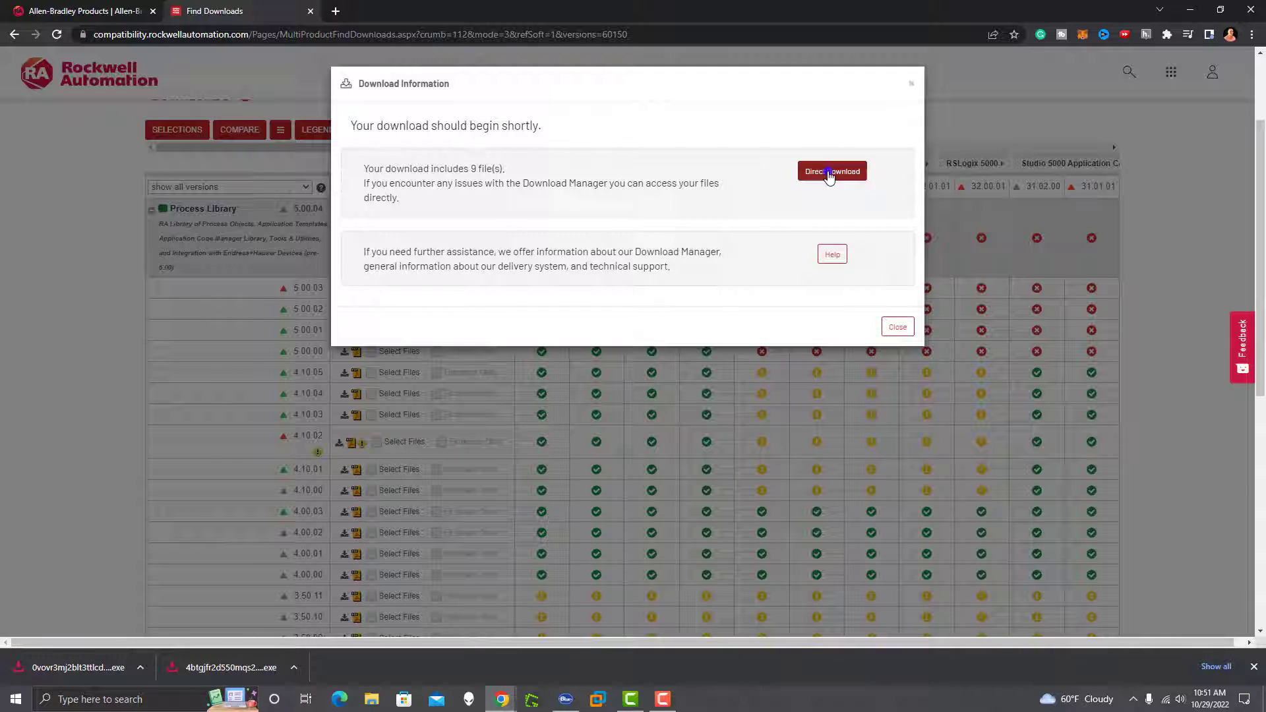
pyautogui.moveTo(307, 551)
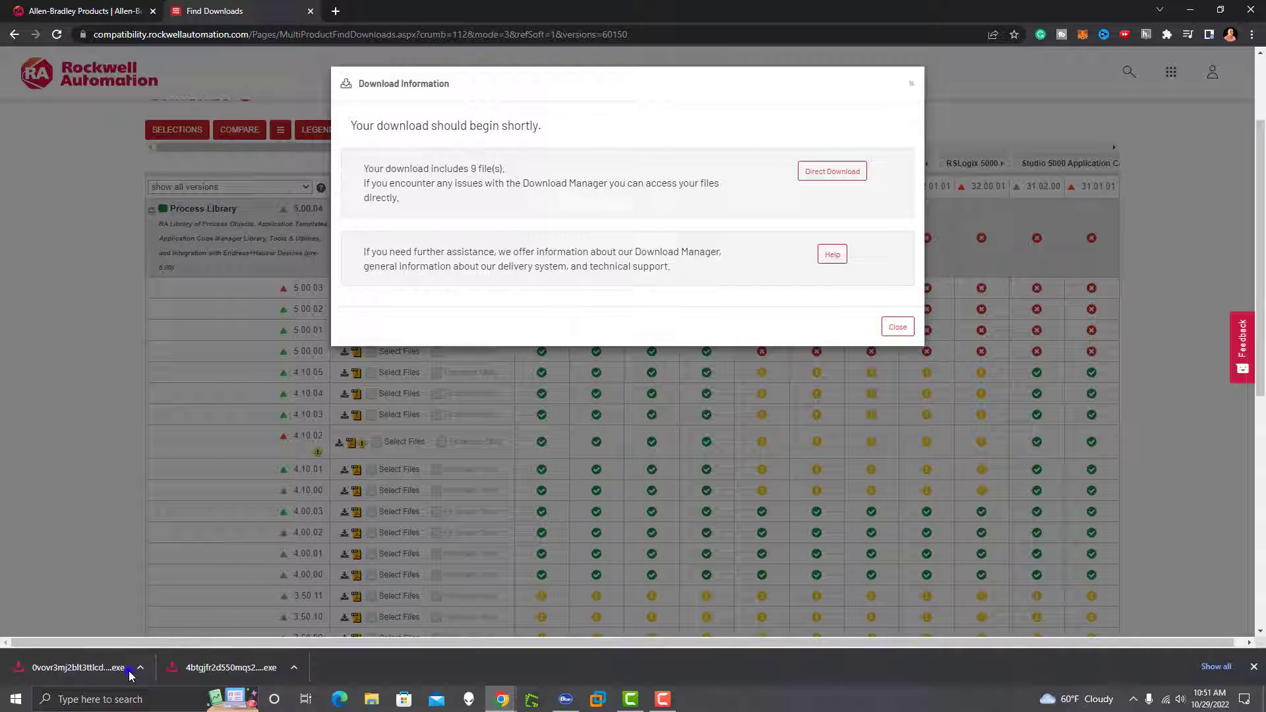
pyautogui.click(138, 667)
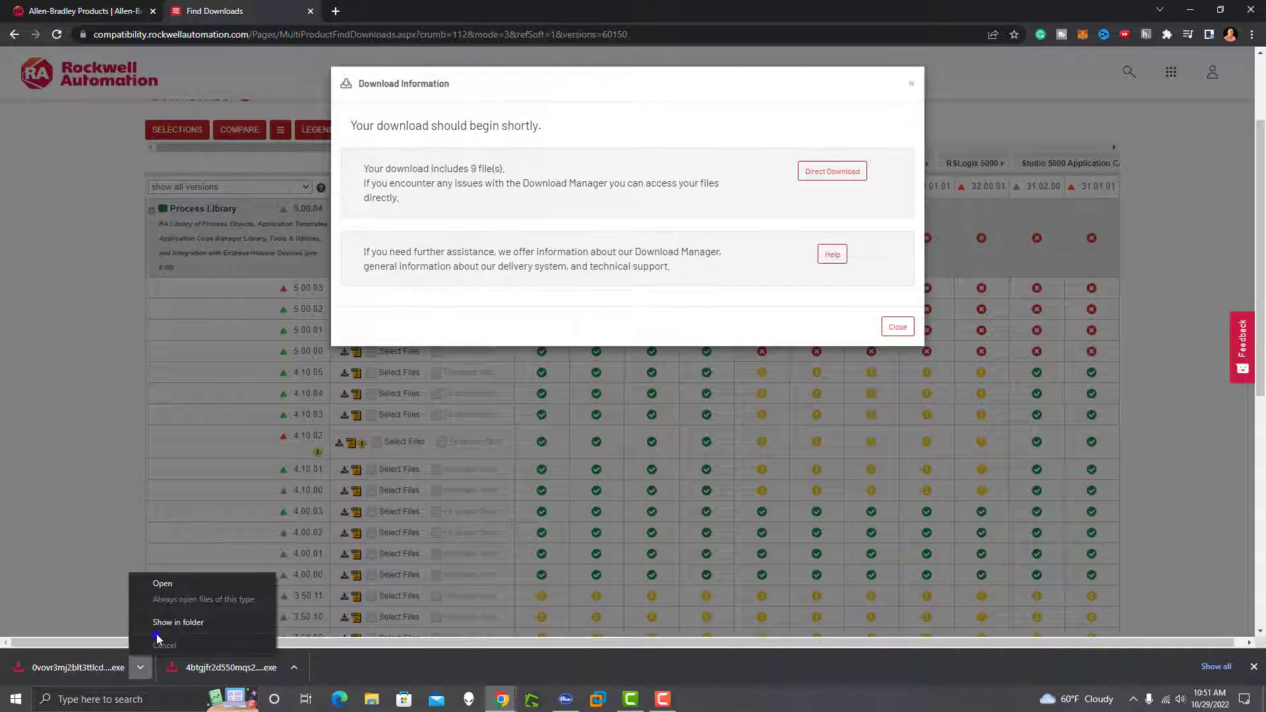
pyautogui.click(178, 621)
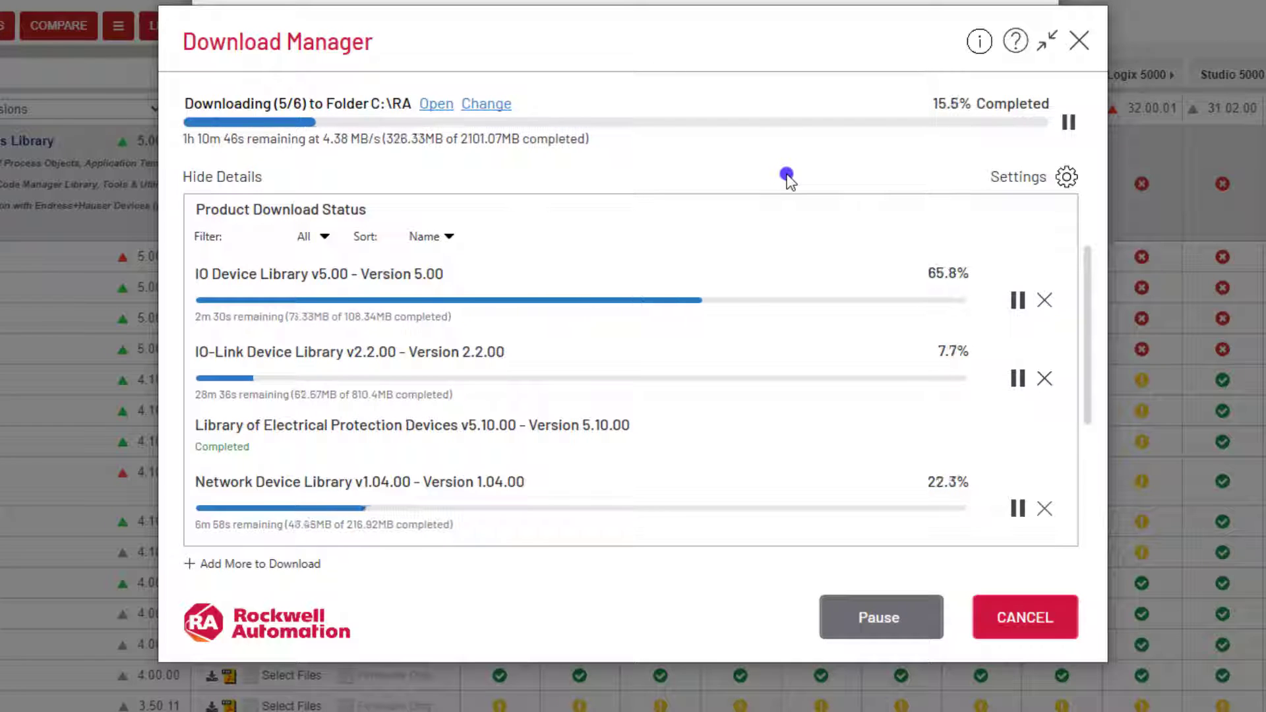
pyautogui.moveTo(286, 105)
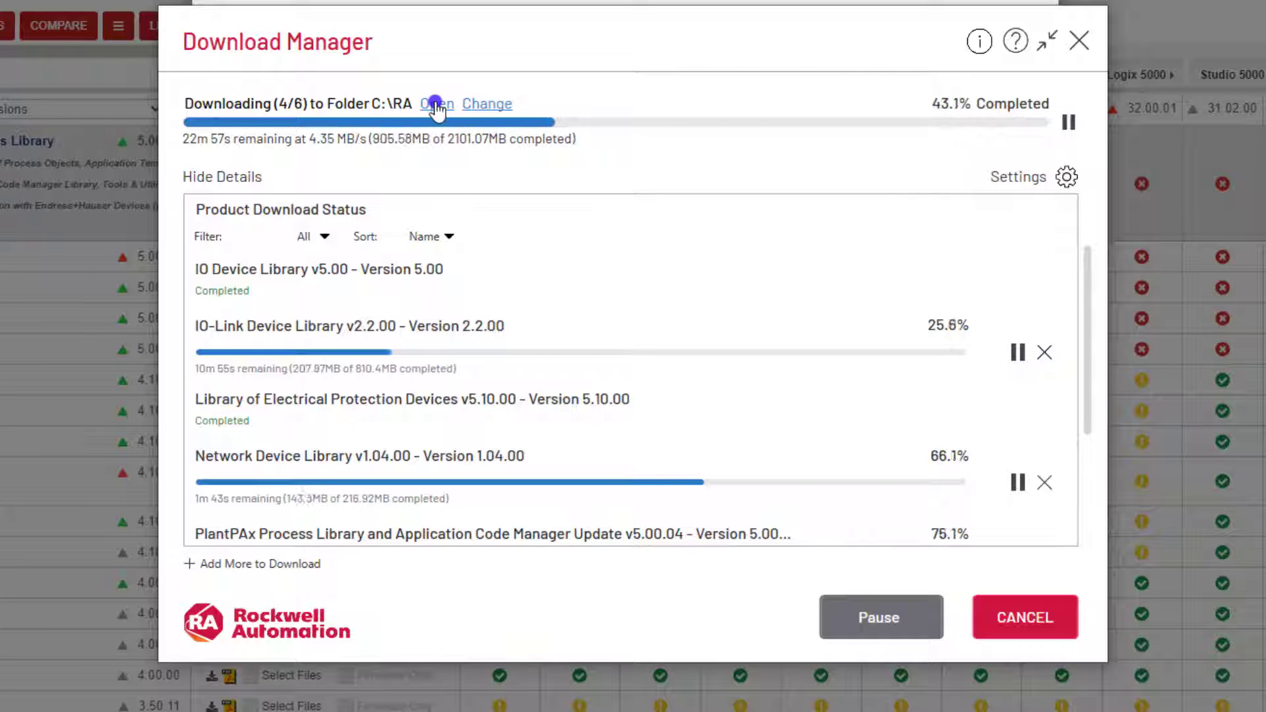
# Open the C:\RA destination folder in File Explorer from Download Manager's Open link.
pyautogui.click(436, 103)
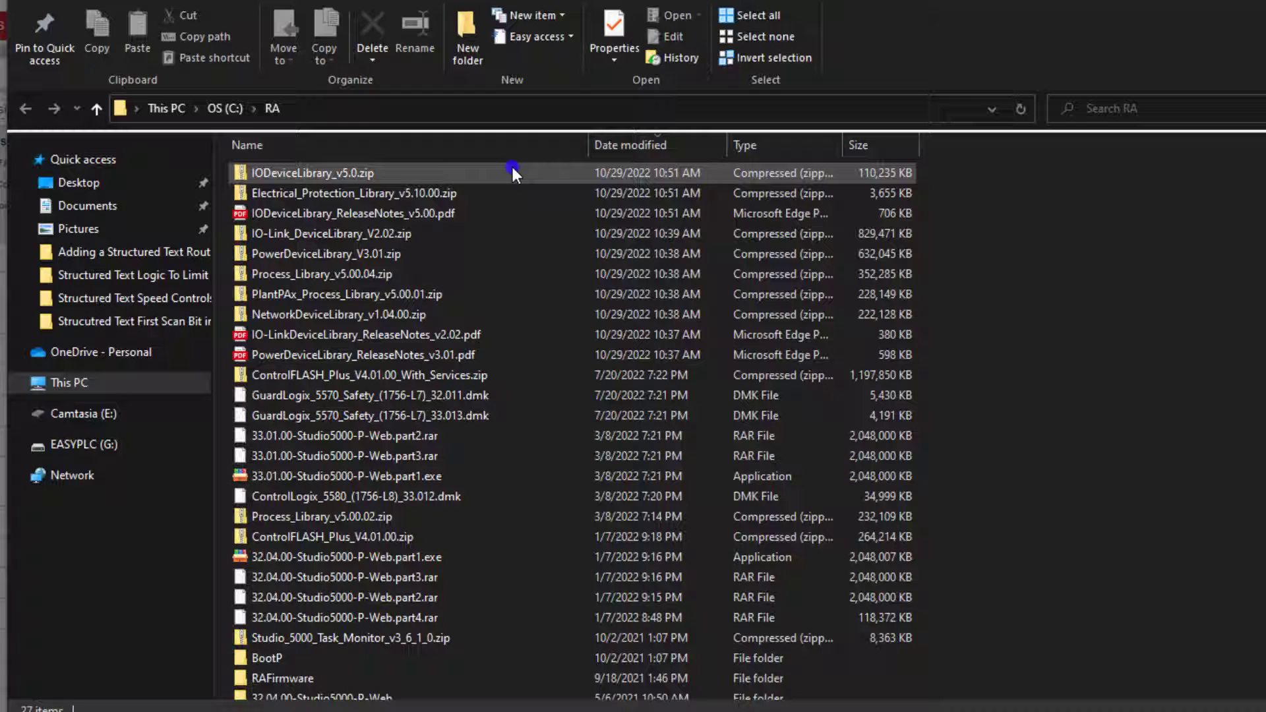
# Sort C:\RA newest first by Date modified and close Download Manager once it reaches 100%.
pyautogui.click(368, 334)
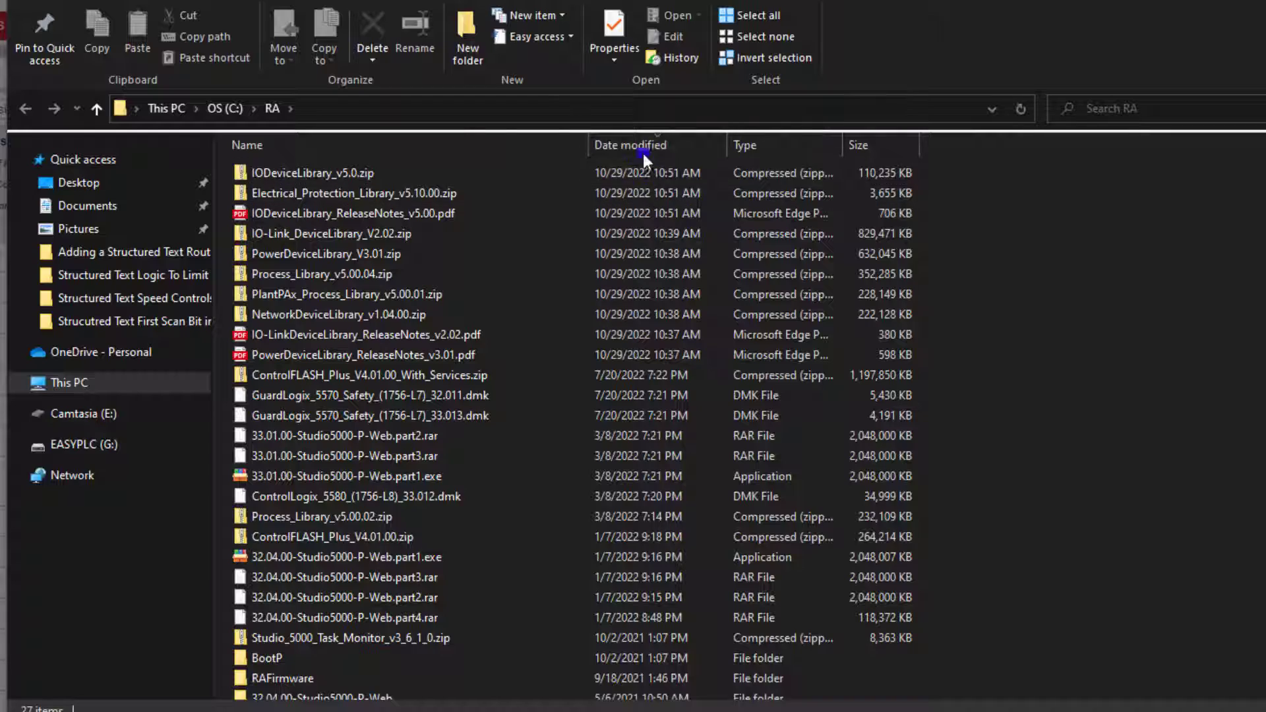
pyautogui.click(631, 145)
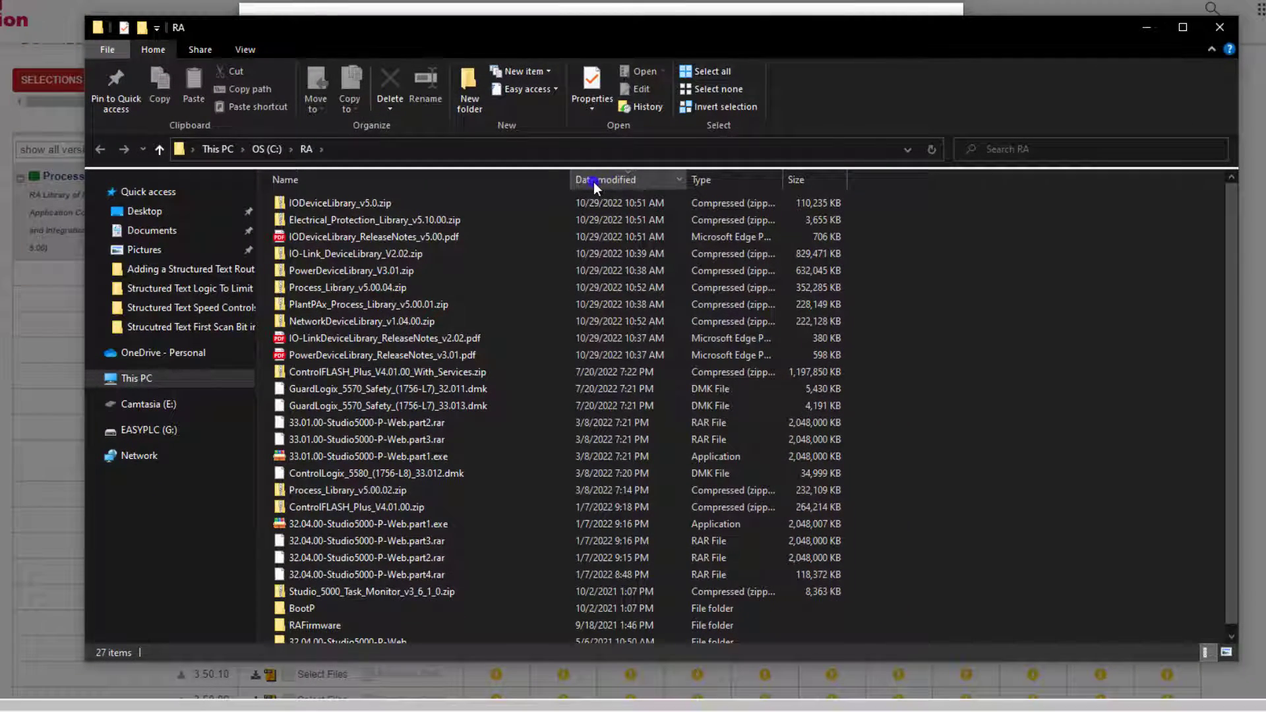
pyautogui.click(606, 179)
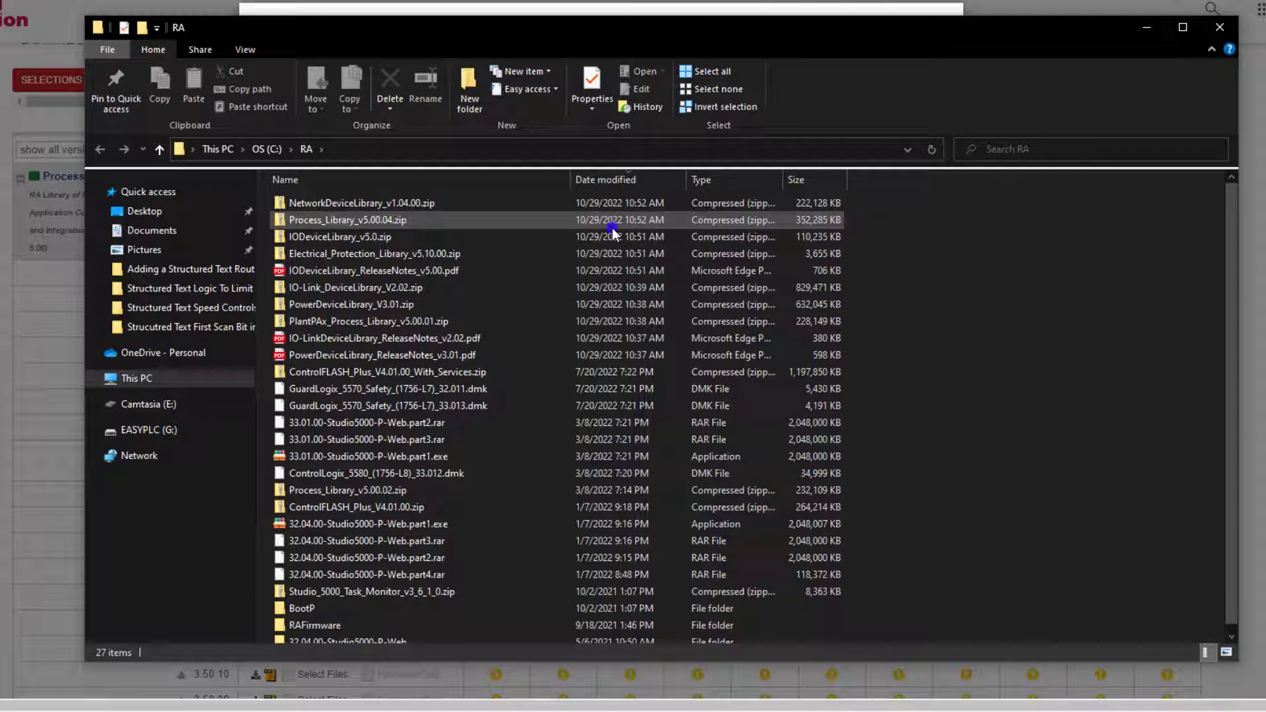
pyautogui.click(383, 339)
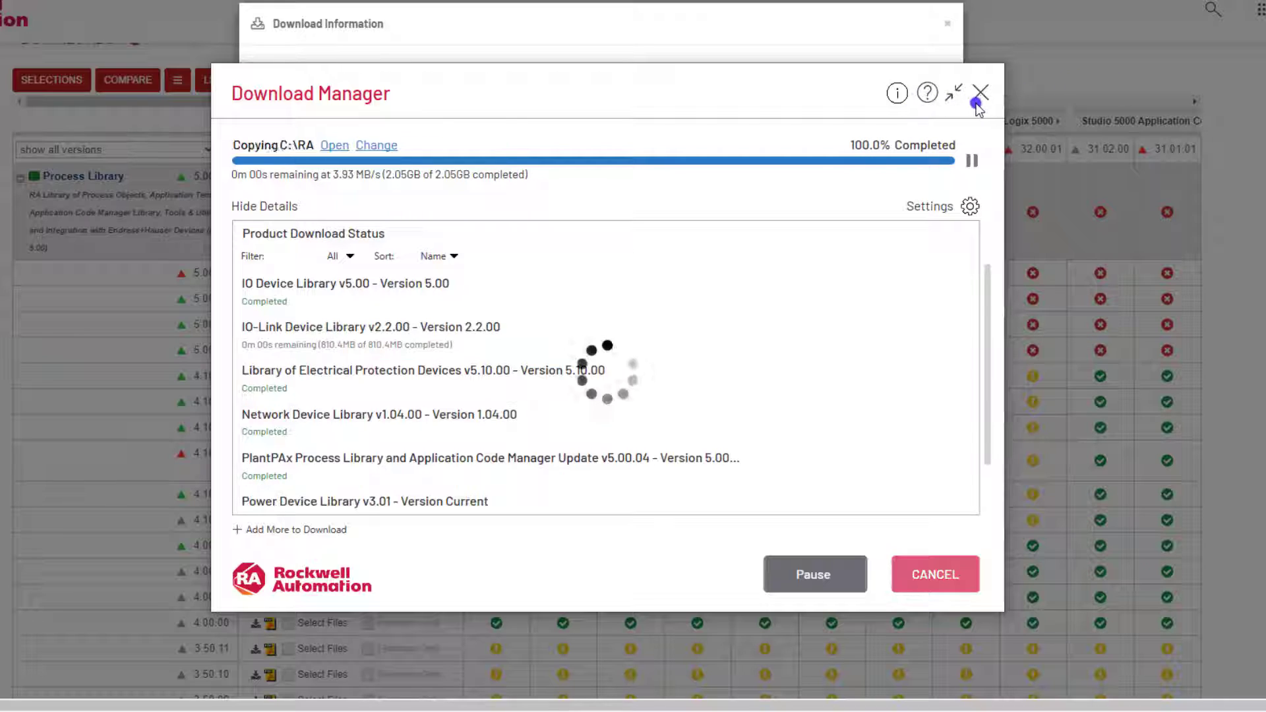
pyautogui.click(334, 145)
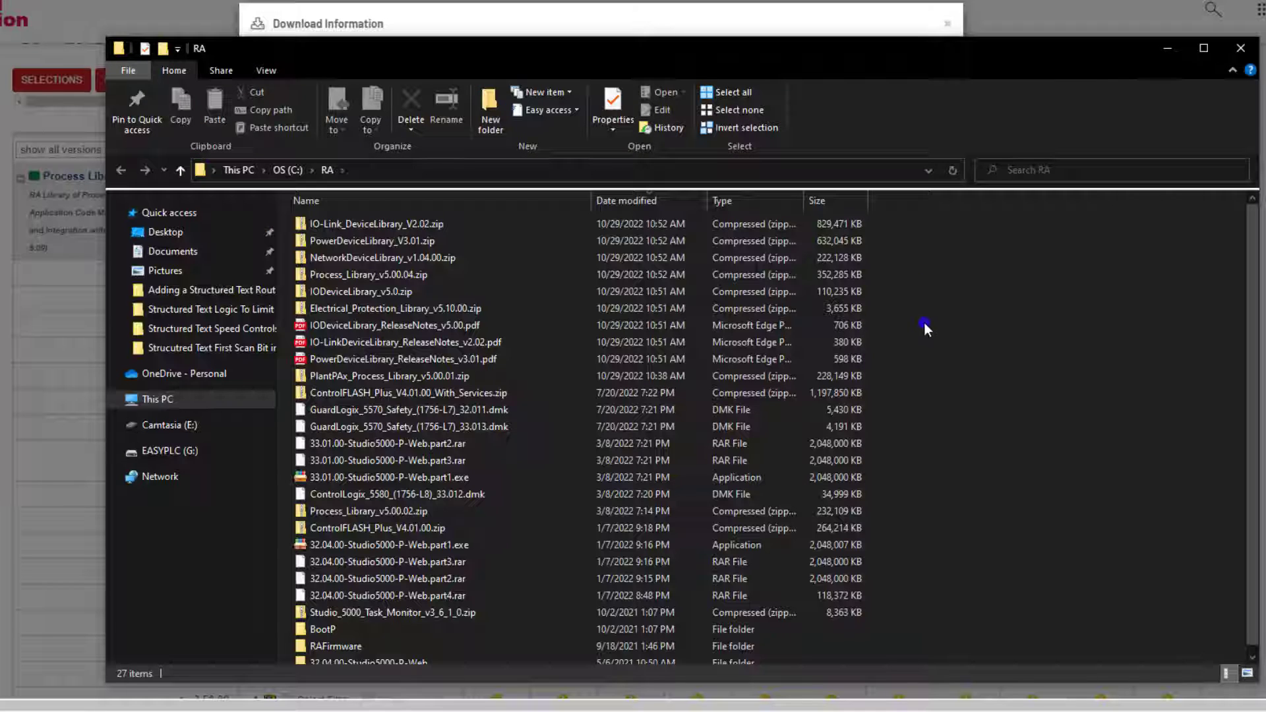